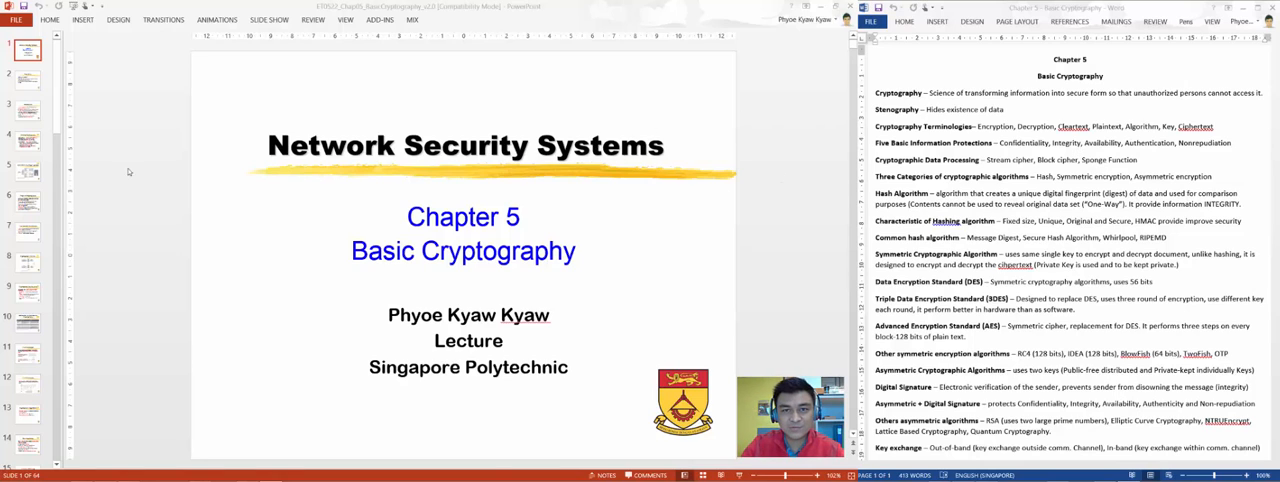
# Advance from the title slide to the Introduction slide on encryption
pyautogui.click(27, 110)
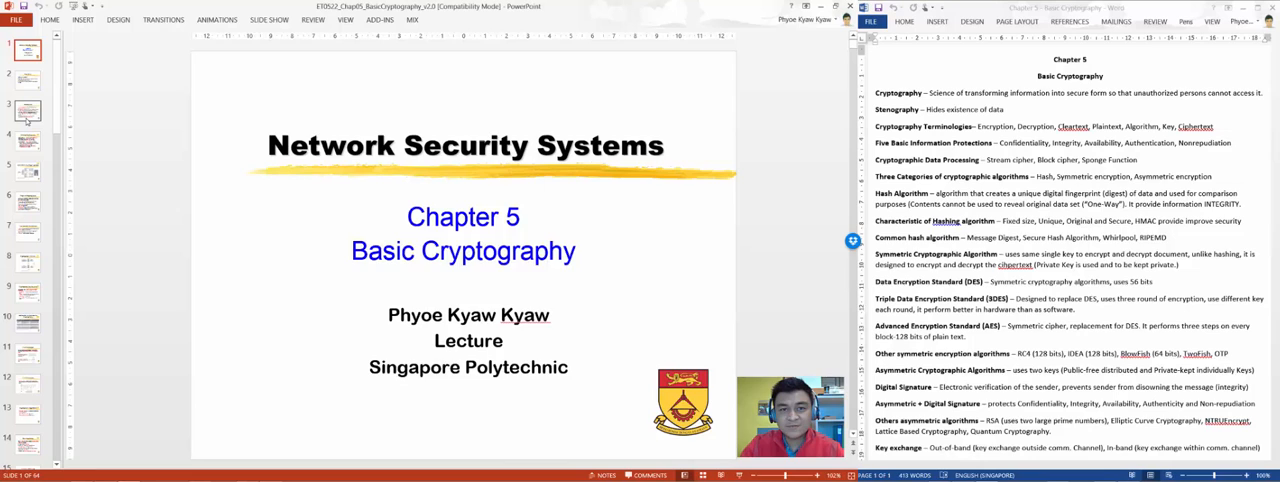
pyautogui.click(27, 110)
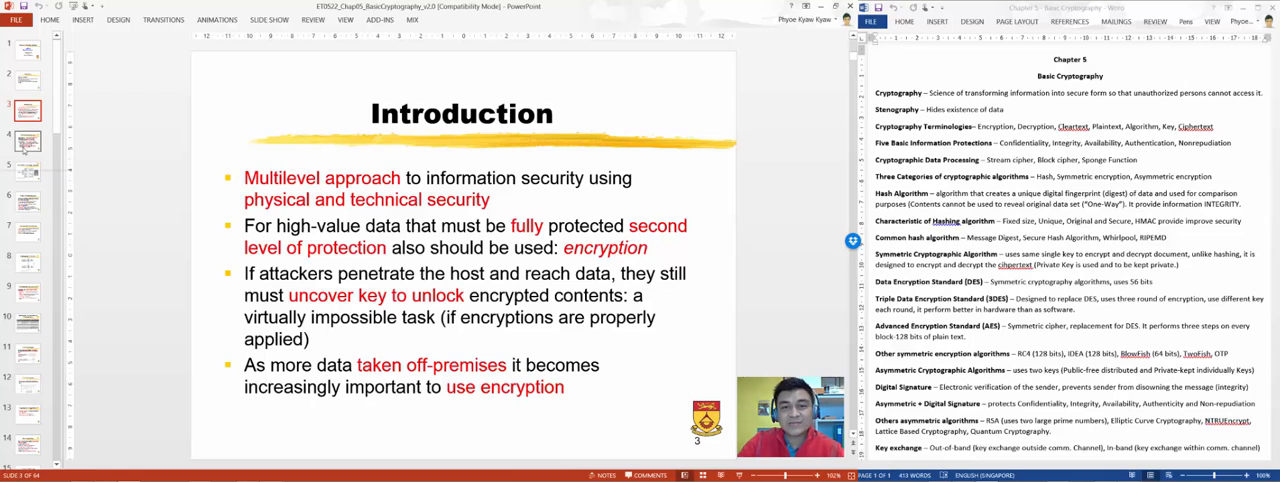
# Advance to the 'Data Hidden By Steganography' slide with its image-metadata diagram
pyautogui.click(27, 142)
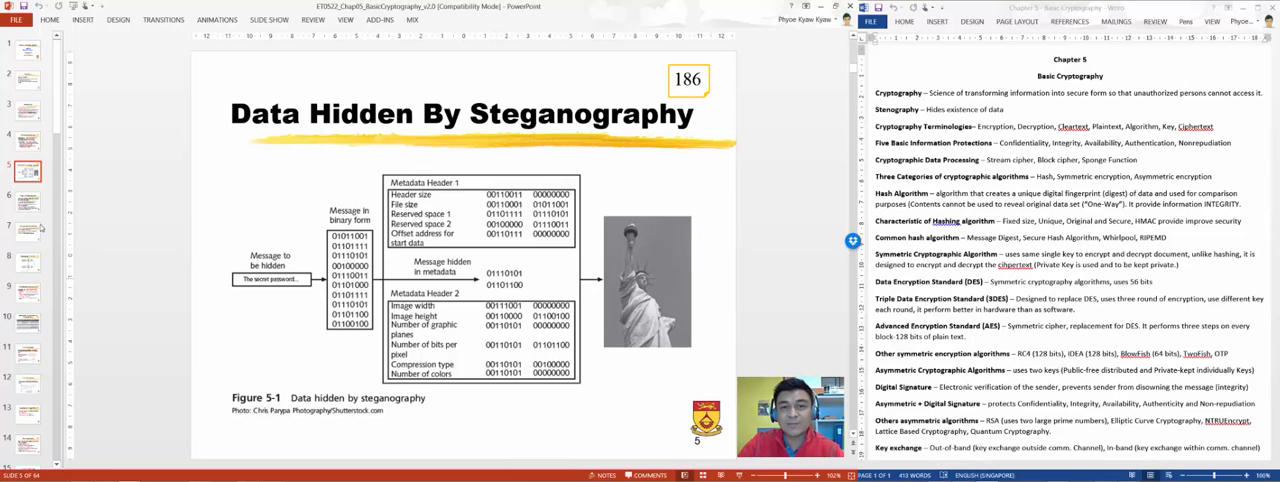
pyautogui.moveTo(27, 198)
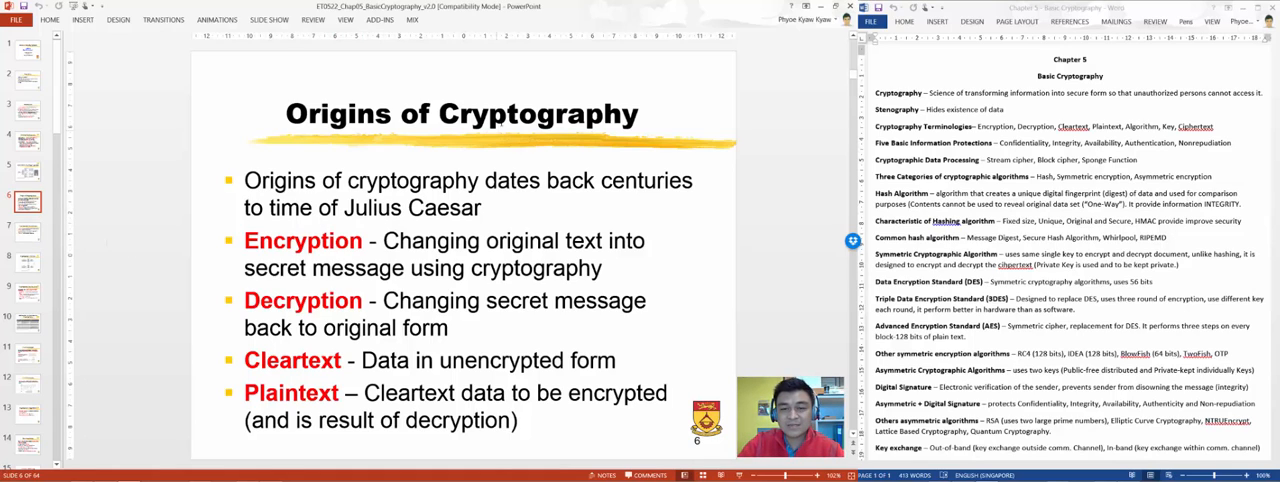
# Show slide 7, 'Cryptography Terminology', defining algorithm, key and ciphertext
pyautogui.click(27, 232)
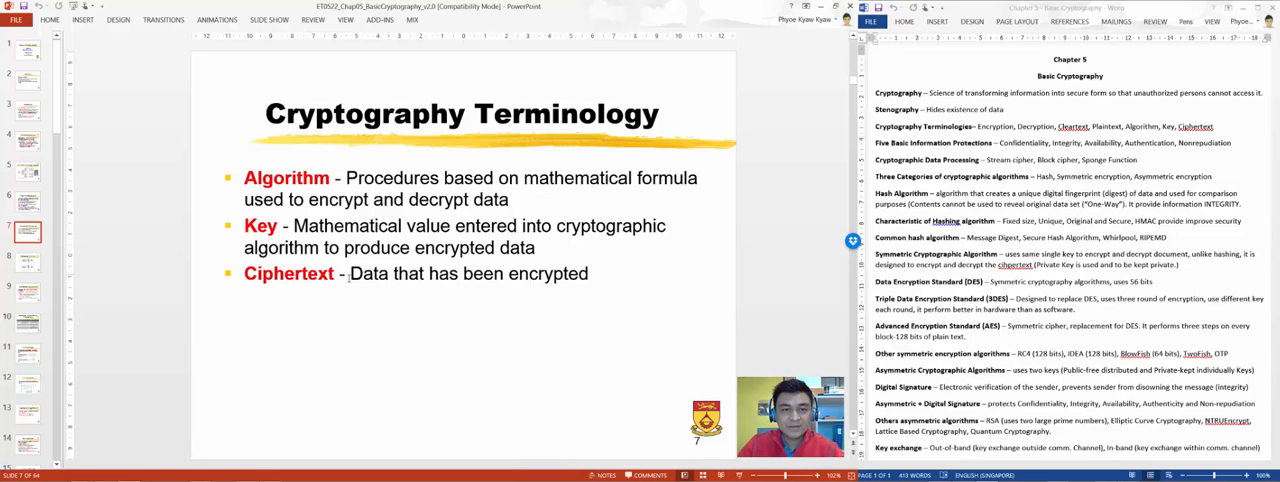
# Show slide 8, 'Cryptographic Process', diagramming encryption and remote decryption with a key
pyautogui.click(27, 261)
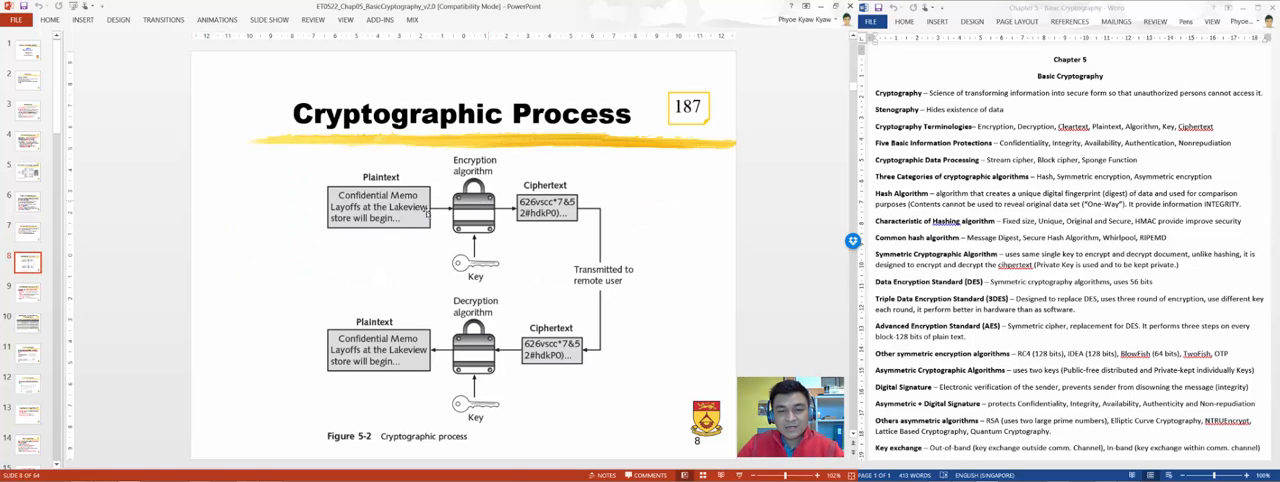
pyautogui.moveTo(358, 159)
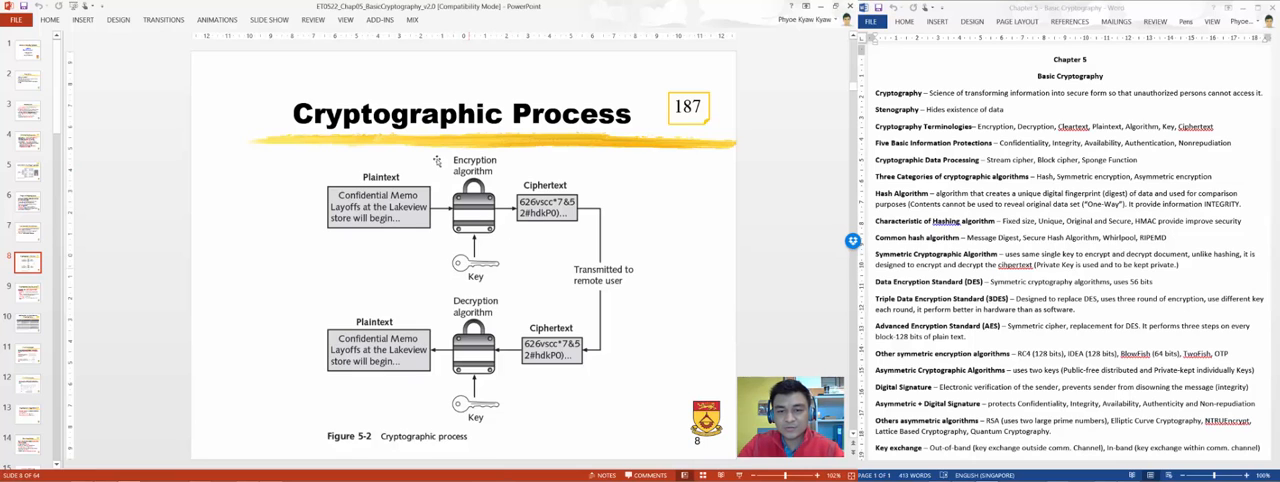
pyautogui.moveTo(480, 260)
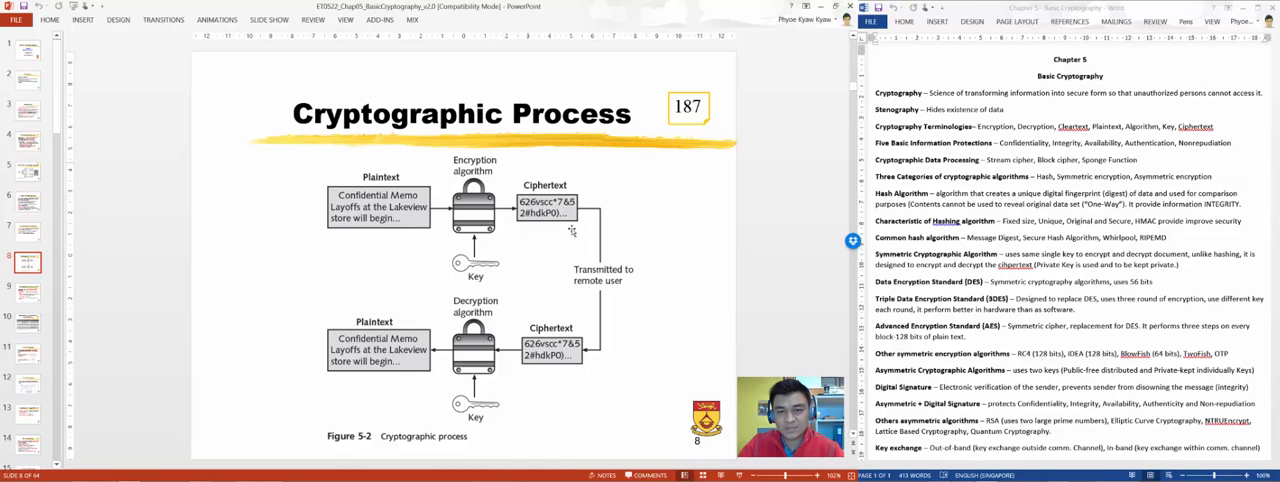
pyautogui.moveTo(546, 233)
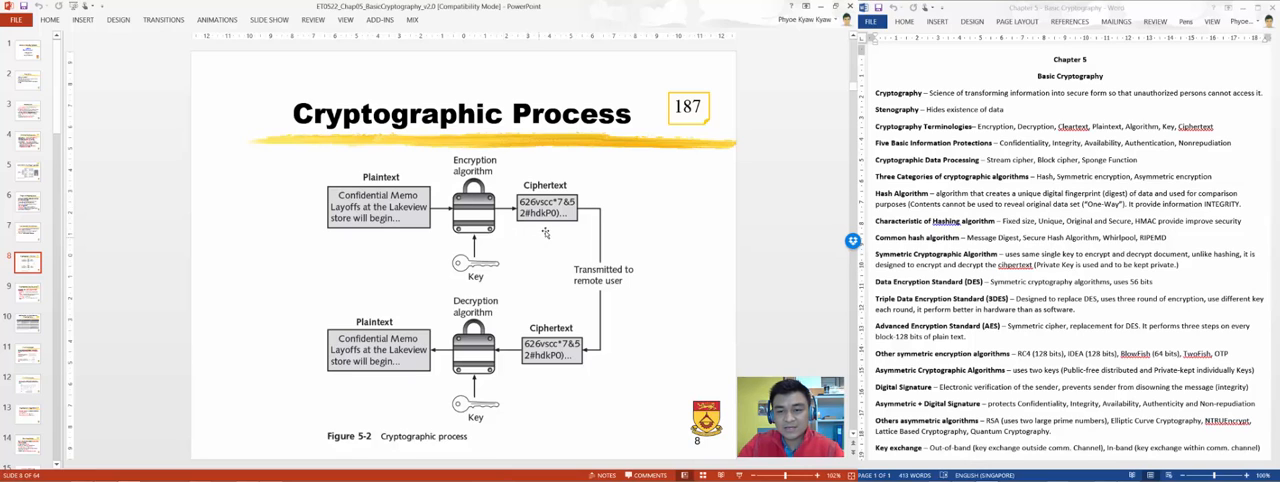
pyautogui.moveTo(596, 245)
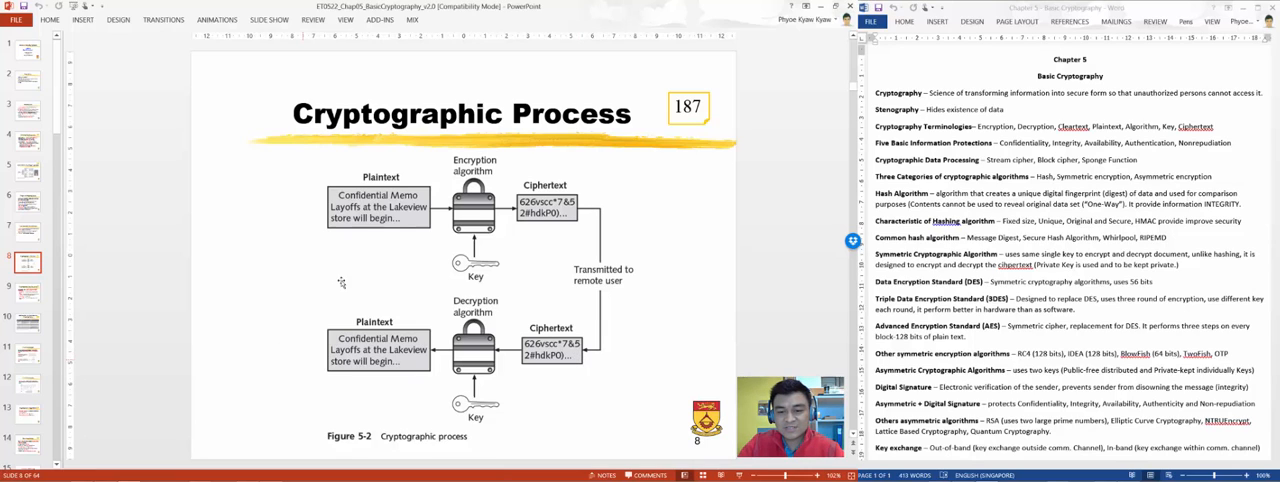
pyautogui.moveTo(580, 330)
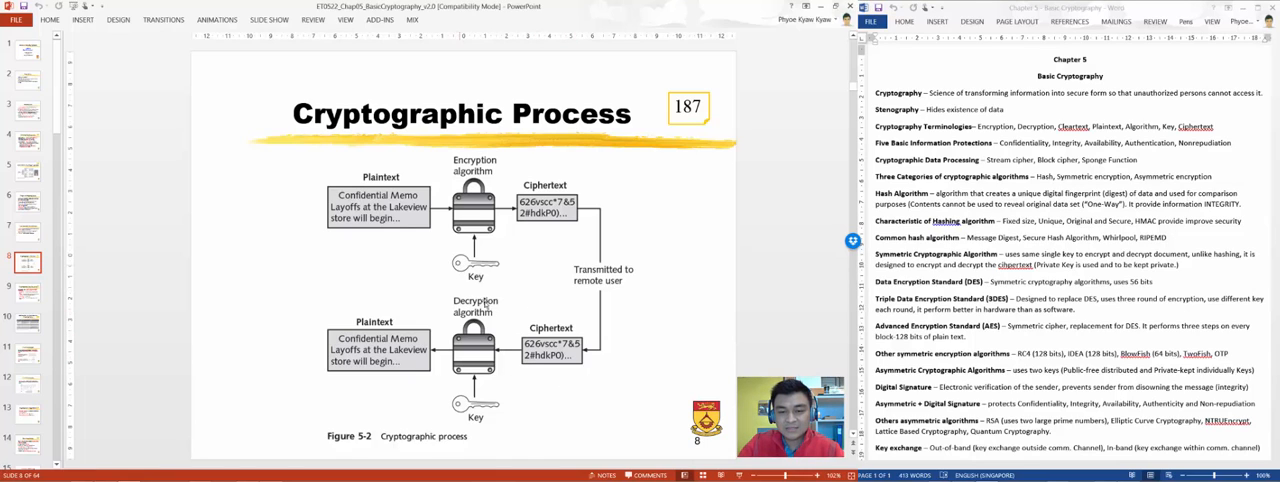
pyautogui.moveTo(505, 330)
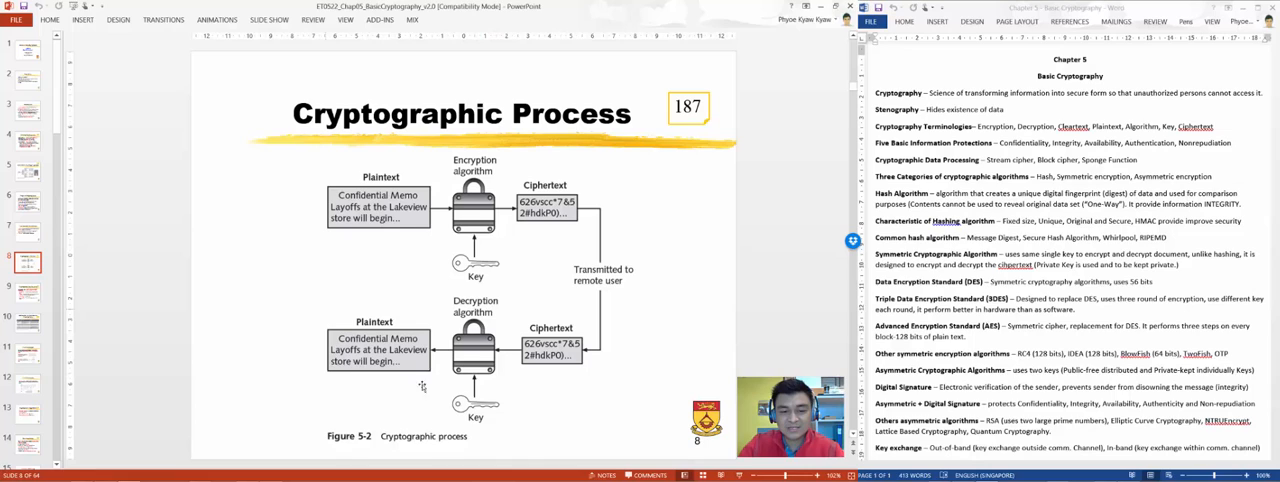
pyautogui.moveTo(399, 381)
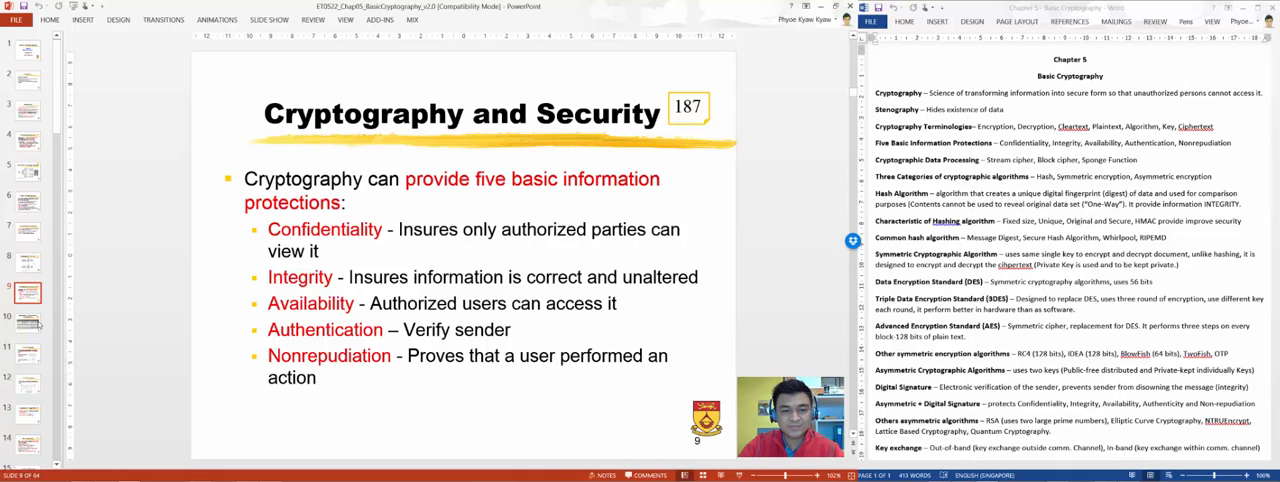
pyautogui.click(25, 320)
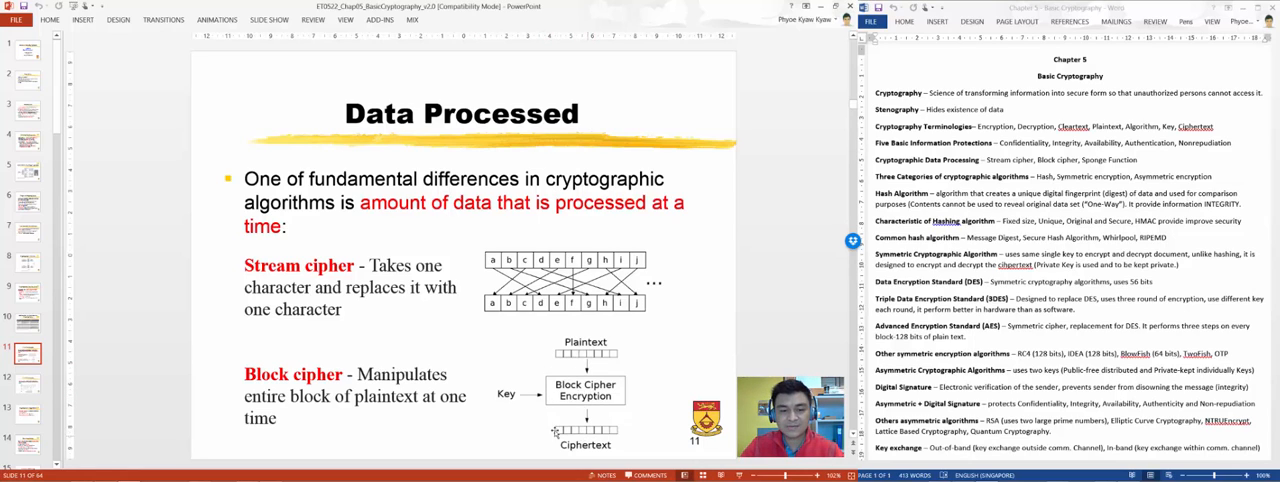
pyautogui.moveTo(112, 378)
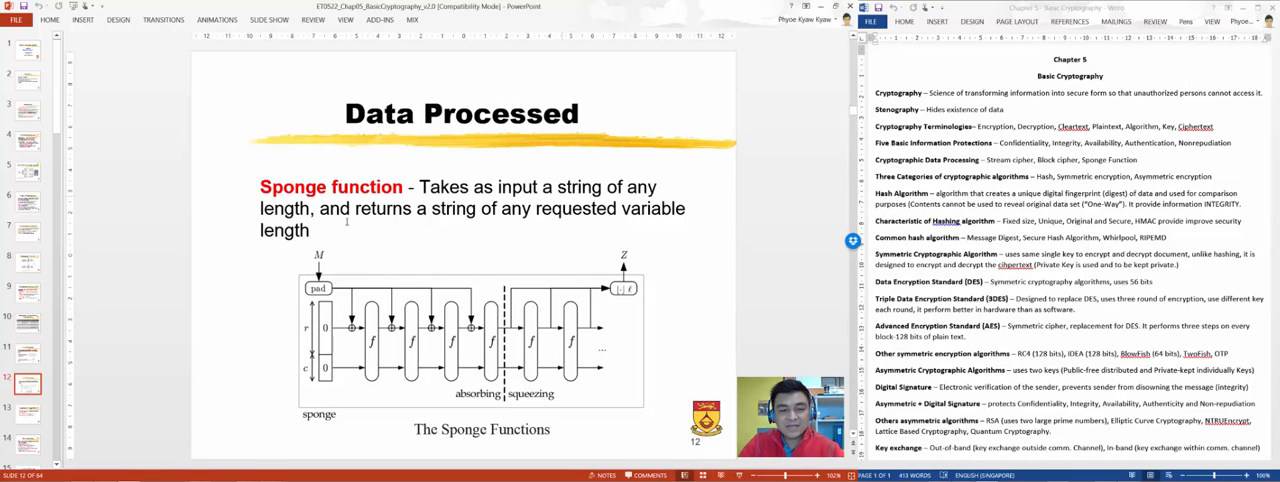
pyautogui.moveTo(278, 347)
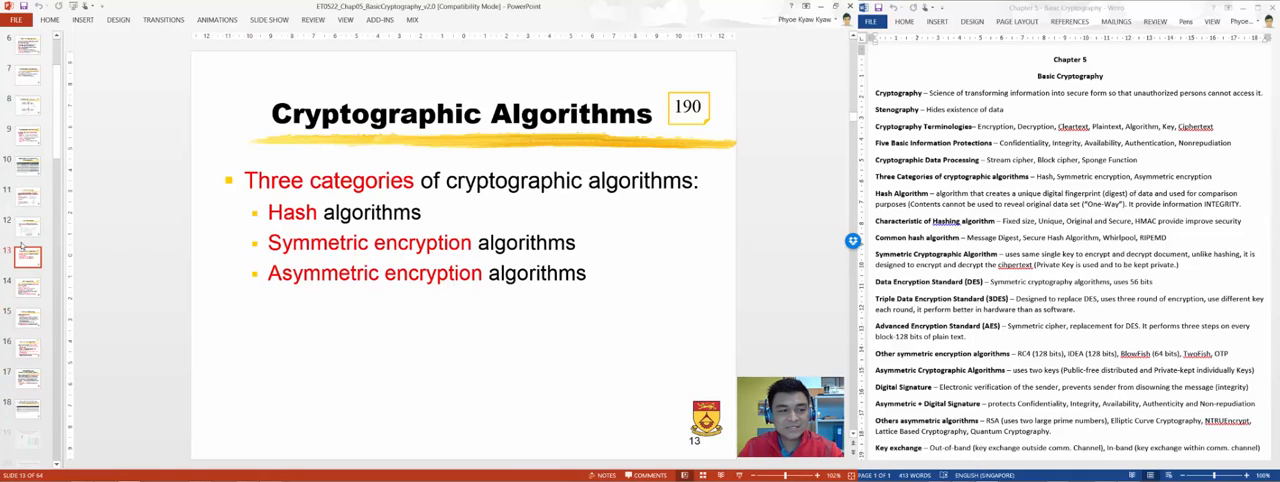
# Review the Hash Algorithms slide, highlighting 'one-way', then reach slide 15 'Example of Hashing'
pyautogui.click(27, 185)
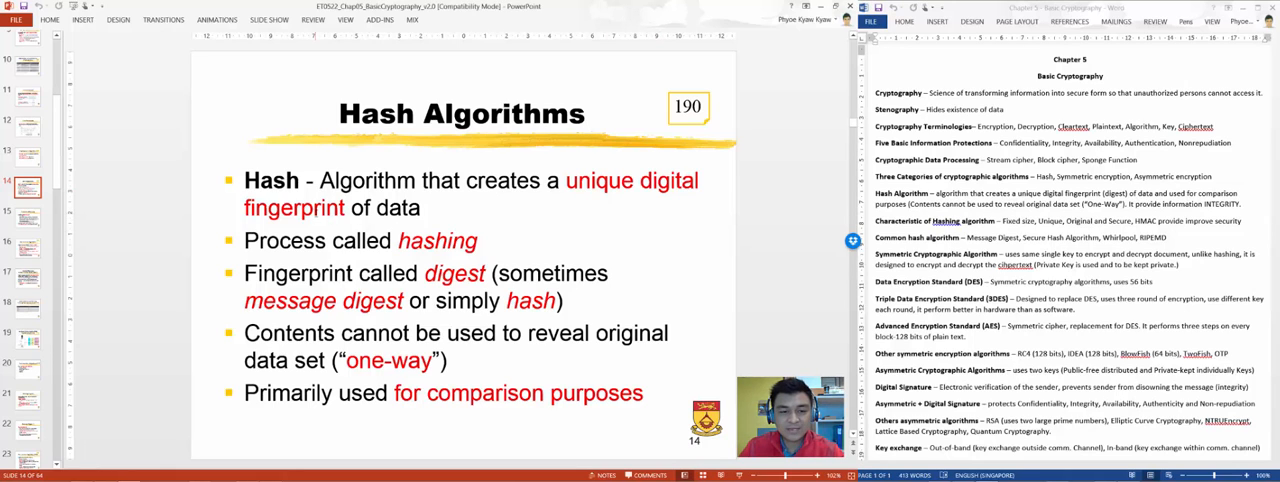
pyautogui.doubleClick(455, 273)
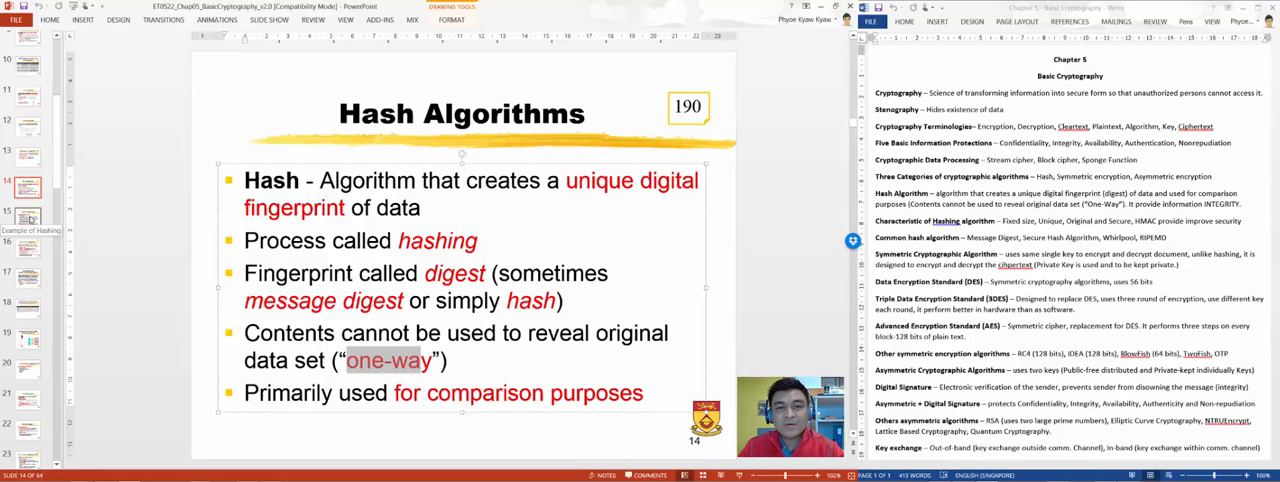
pyautogui.click(27, 217)
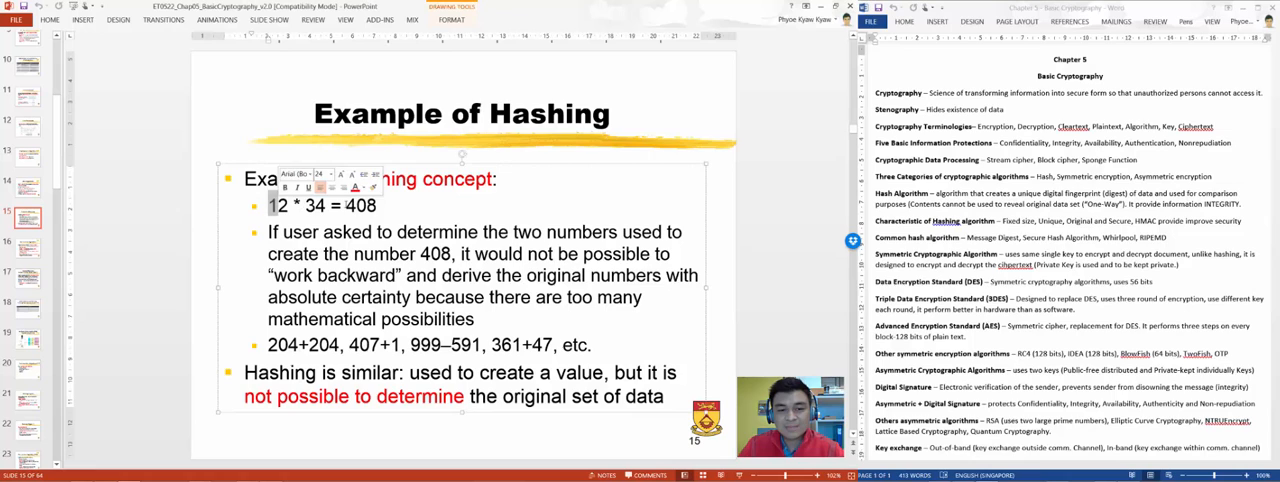
# Highlight the result 408 in the example, then reach slide 16 'Secure Hash Algorithms'
pyautogui.doubleClick(360, 205)
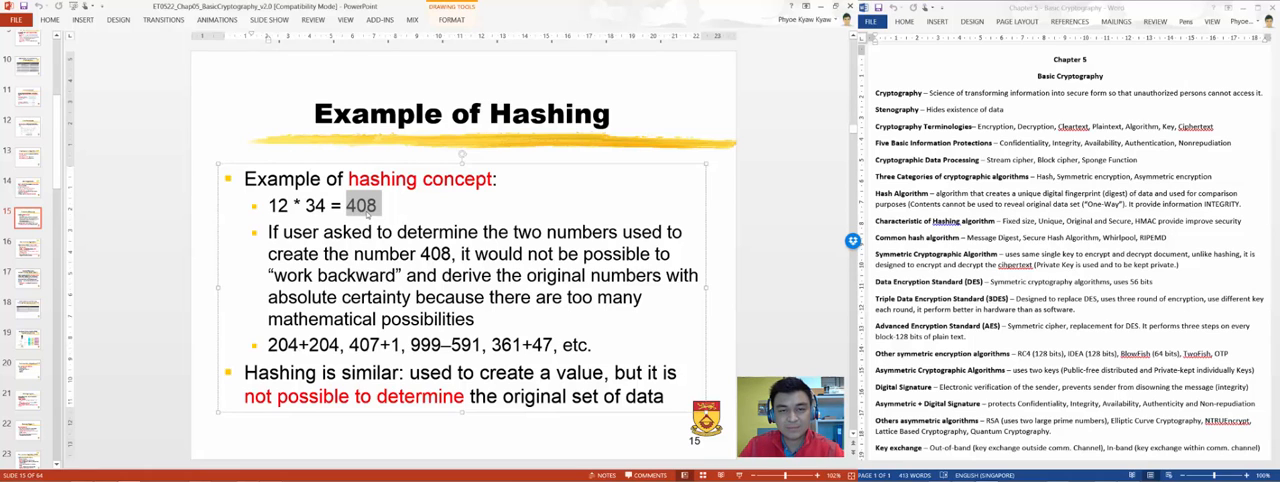
pyautogui.click(27, 243)
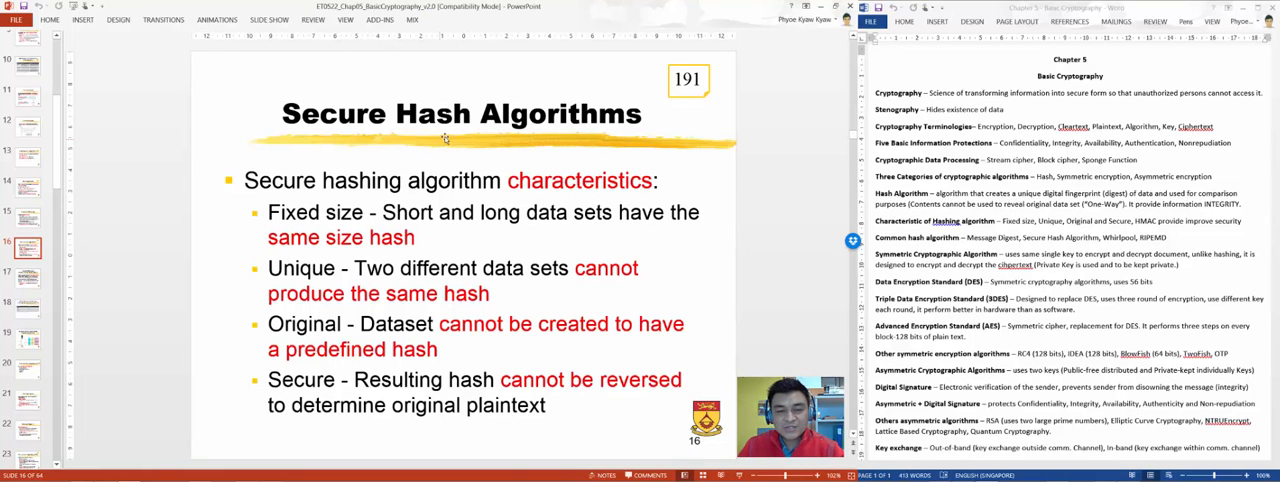
pyautogui.moveTo(483, 148)
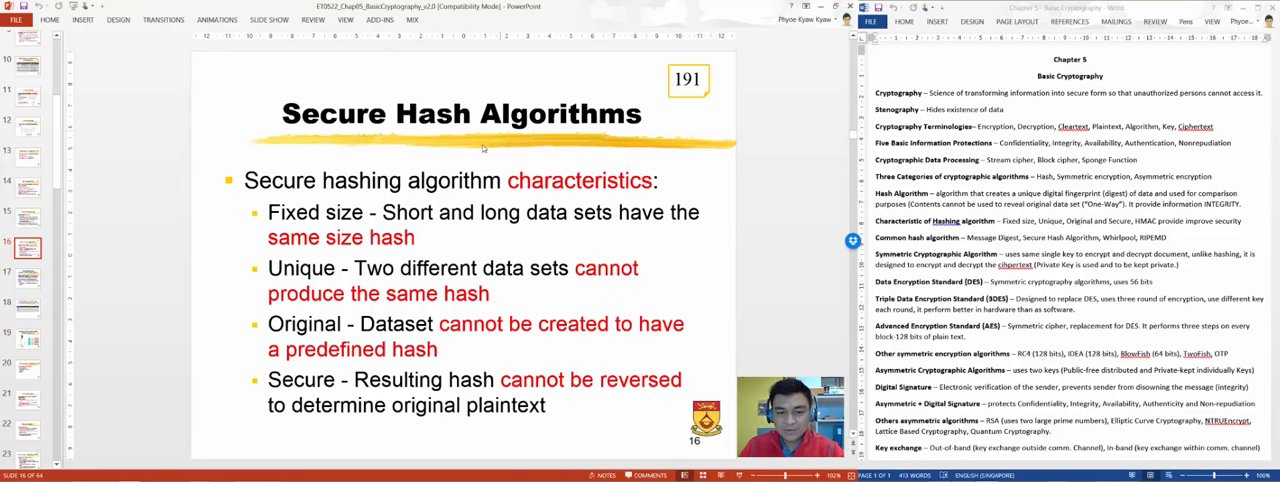
pyautogui.moveTo(375, 211)
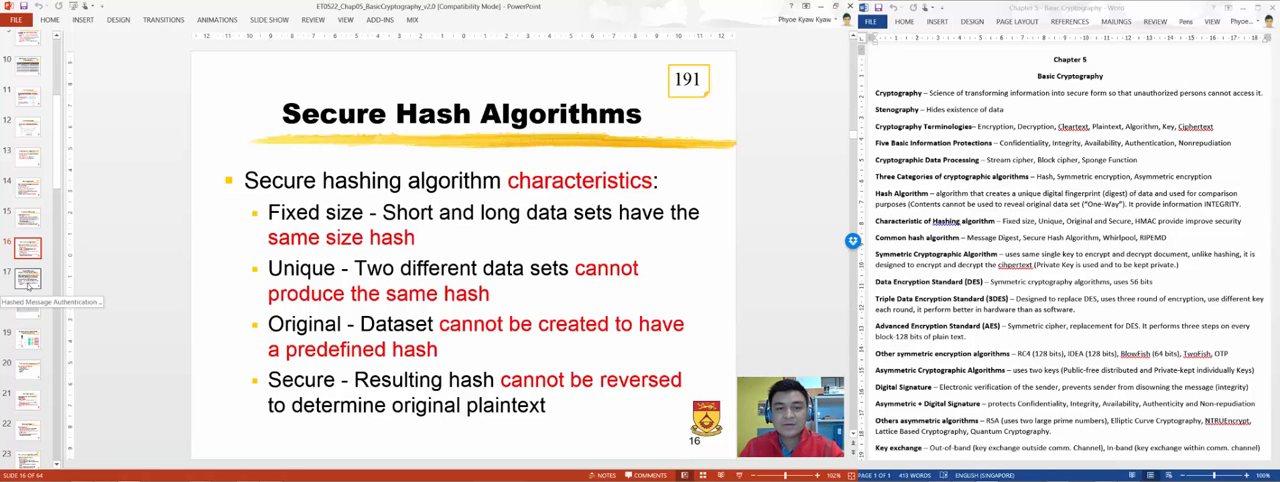
# Reach slide 18, 'Information Protections By Hashing Cryptography (Table 5-2)'
pyautogui.click(28, 277)
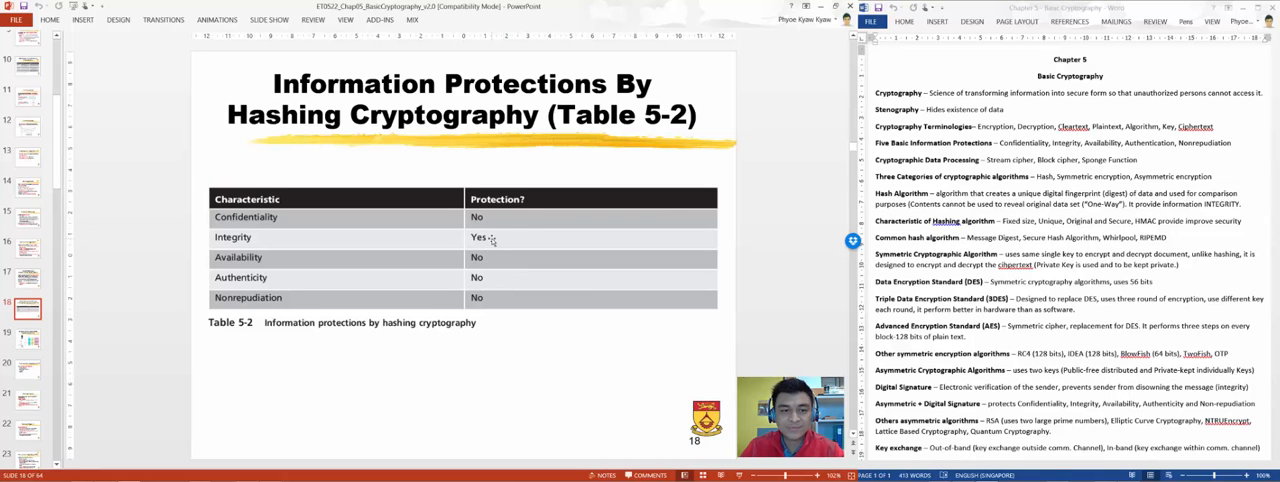
# Show slide 19, 'Verifying File Integrity With Digests (Figure 5-5)'
pyautogui.click(28, 340)
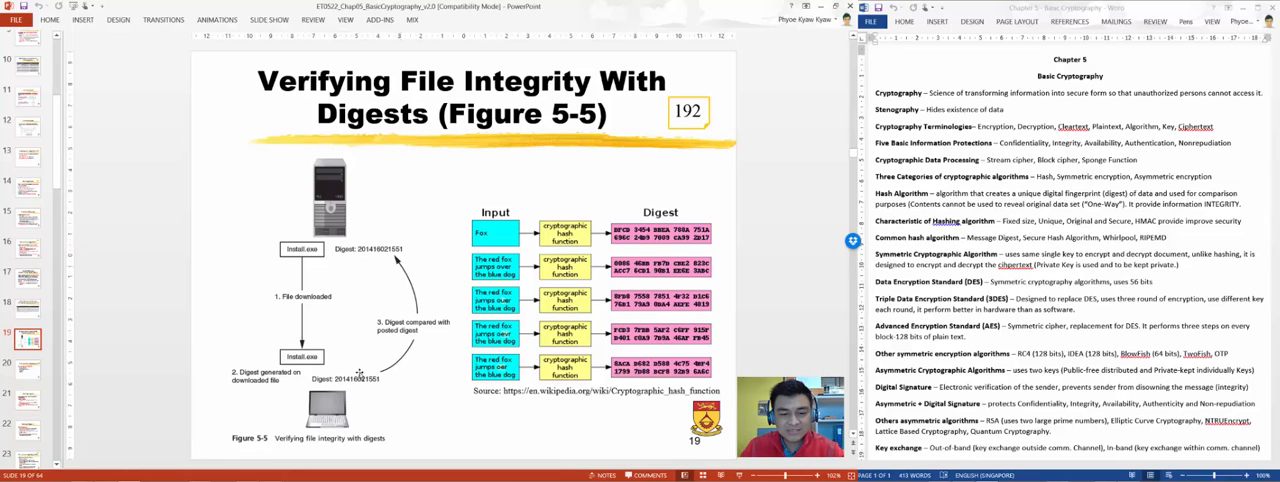
pyautogui.moveTo(387, 273)
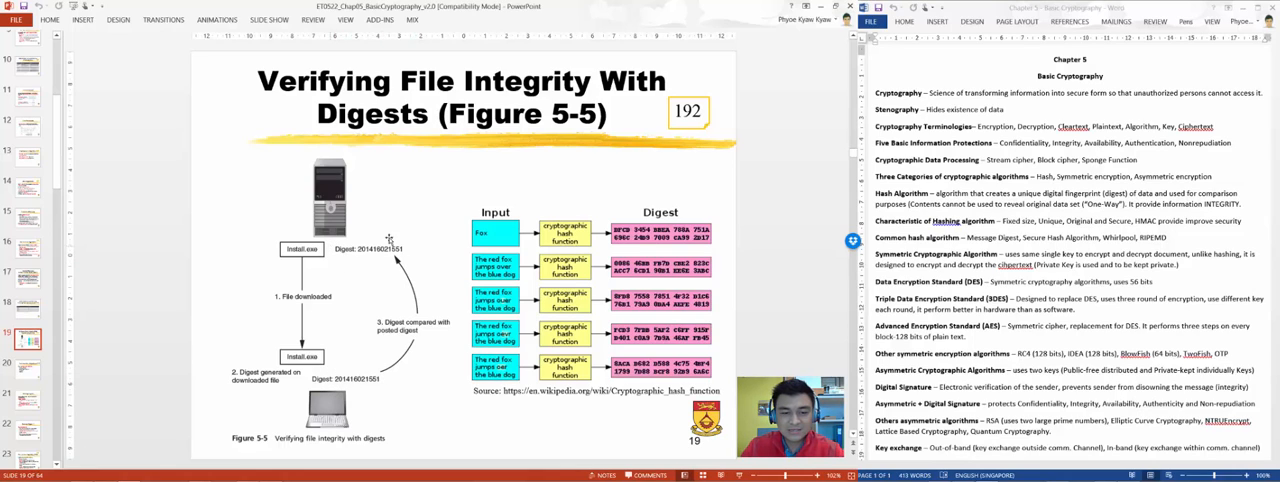
pyautogui.moveTo(412, 234)
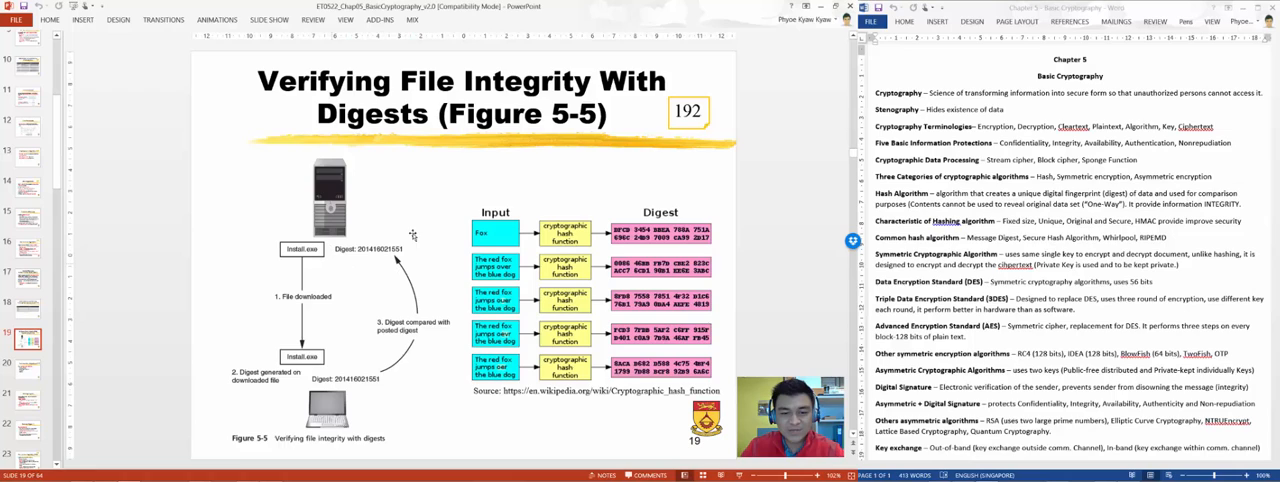
pyautogui.moveTo(367, 275)
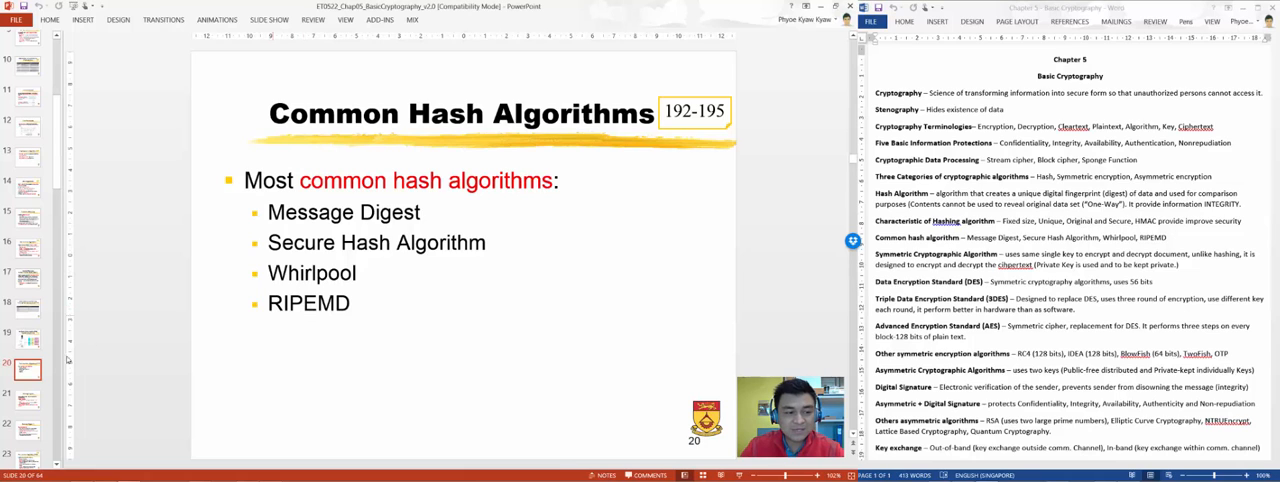
# Reach slide 23, 'Secure Hash Algorithm (SHA)', describing SHA-0 through SHA-3
pyautogui.click(27, 400)
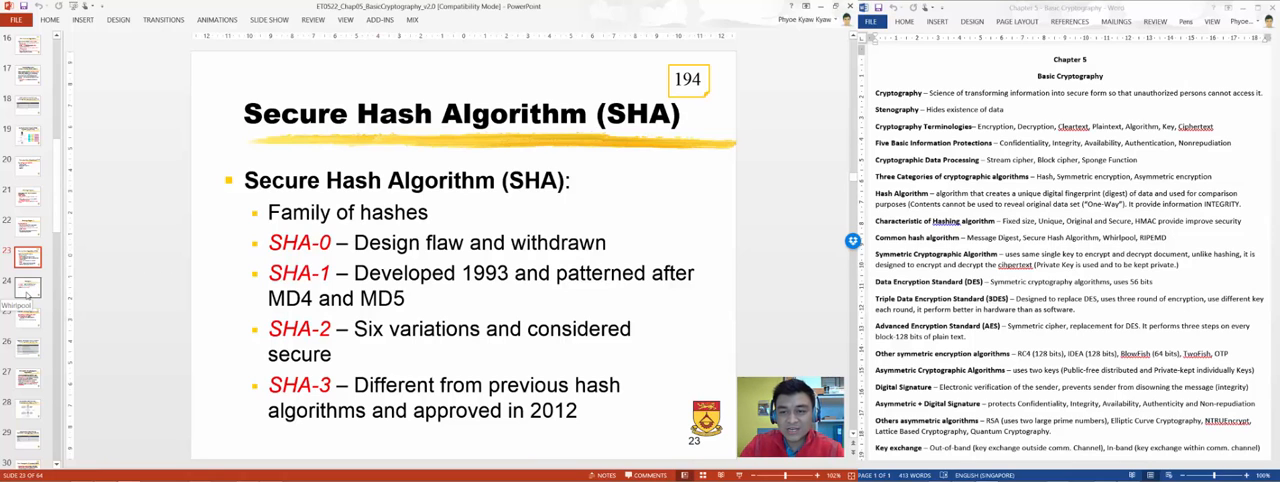
# Step through the Whirlpool and RIPEMD slides to slide 29, 'Information Protections By Symmetric Cryptography (Table 5-4)'
pyautogui.click(27, 287)
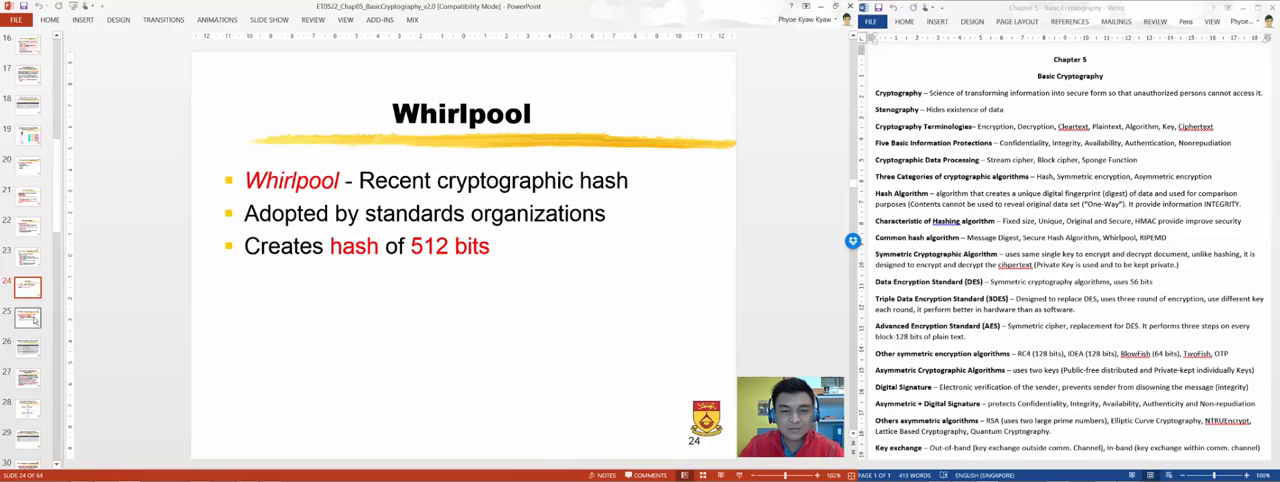
pyautogui.click(27, 317)
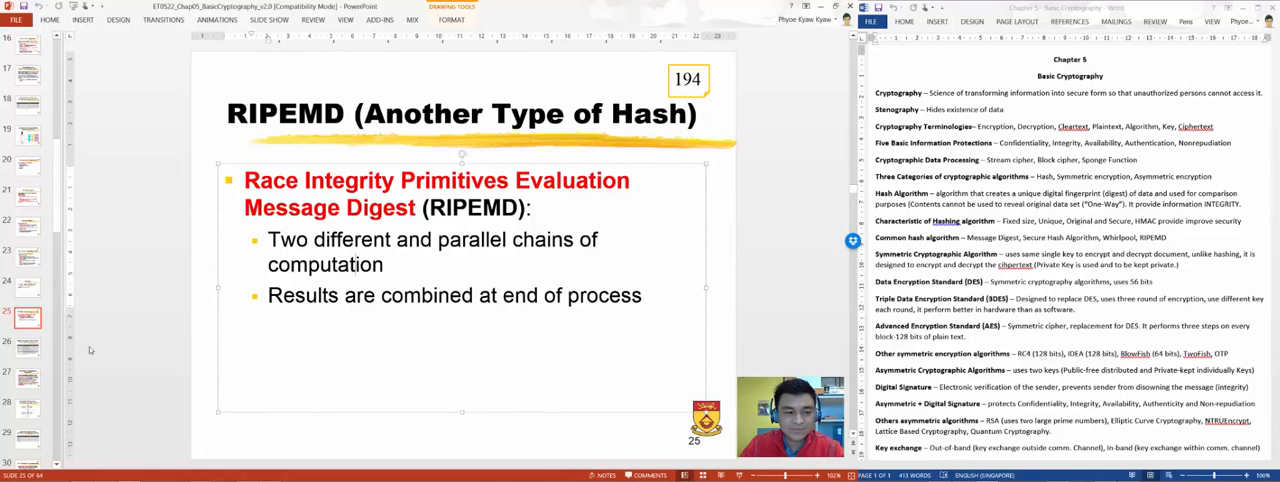
pyautogui.click(27, 350)
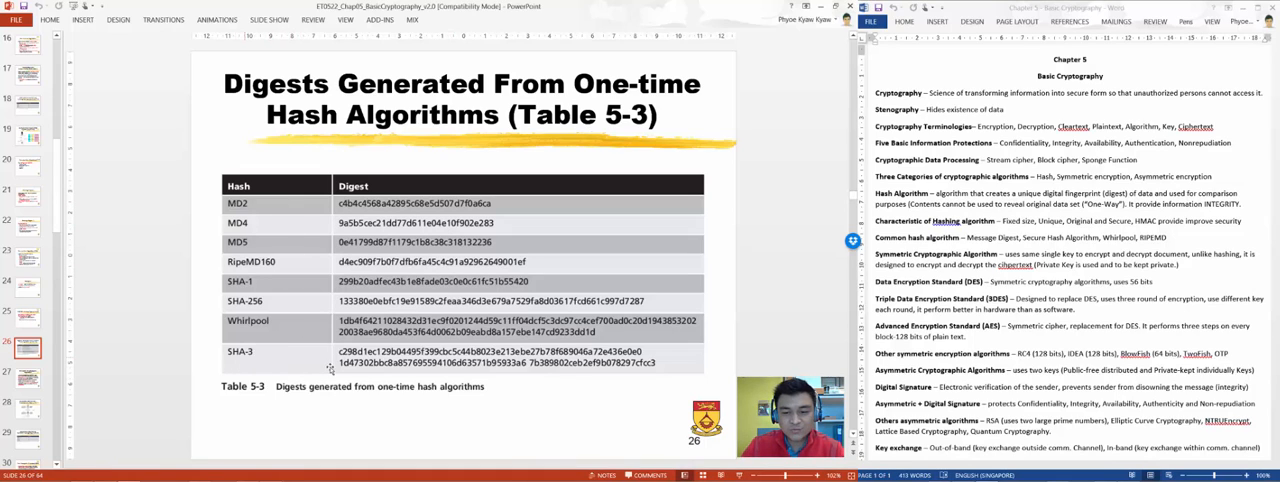
pyautogui.moveTo(138, 385)
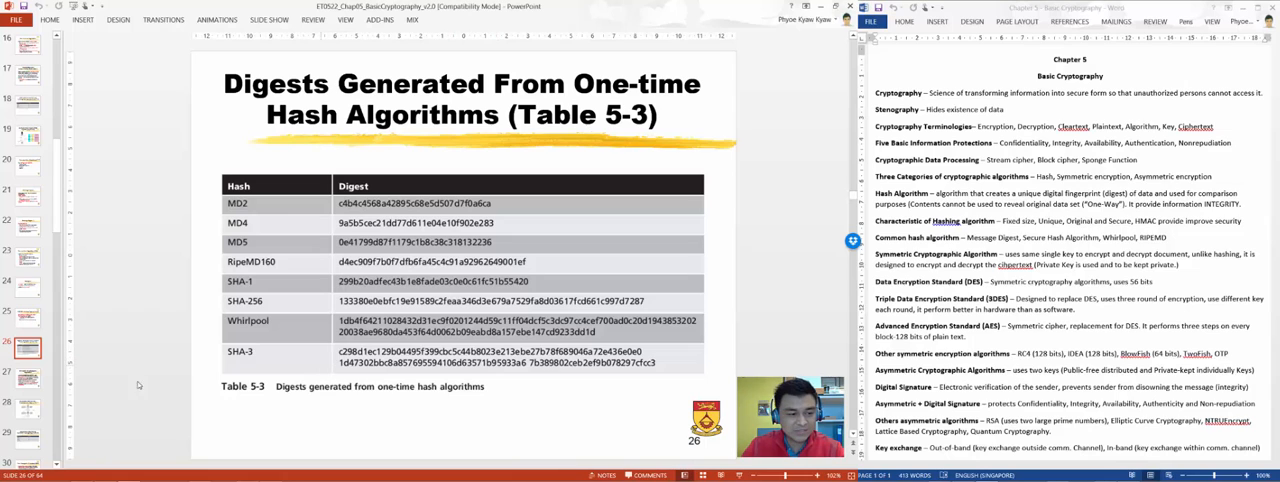
pyautogui.moveTo(30, 378)
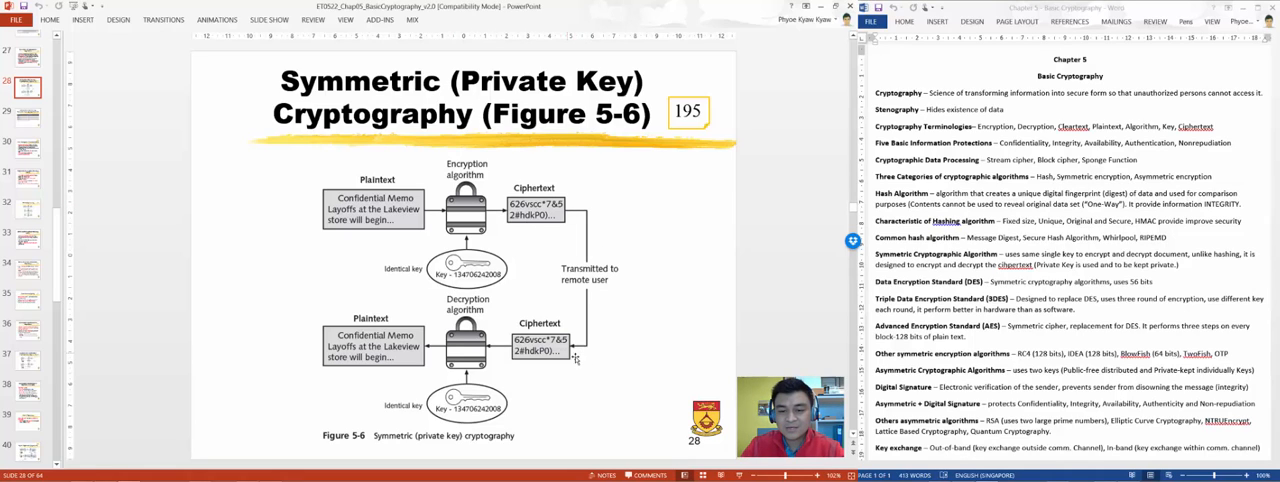
pyautogui.moveTo(513, 382)
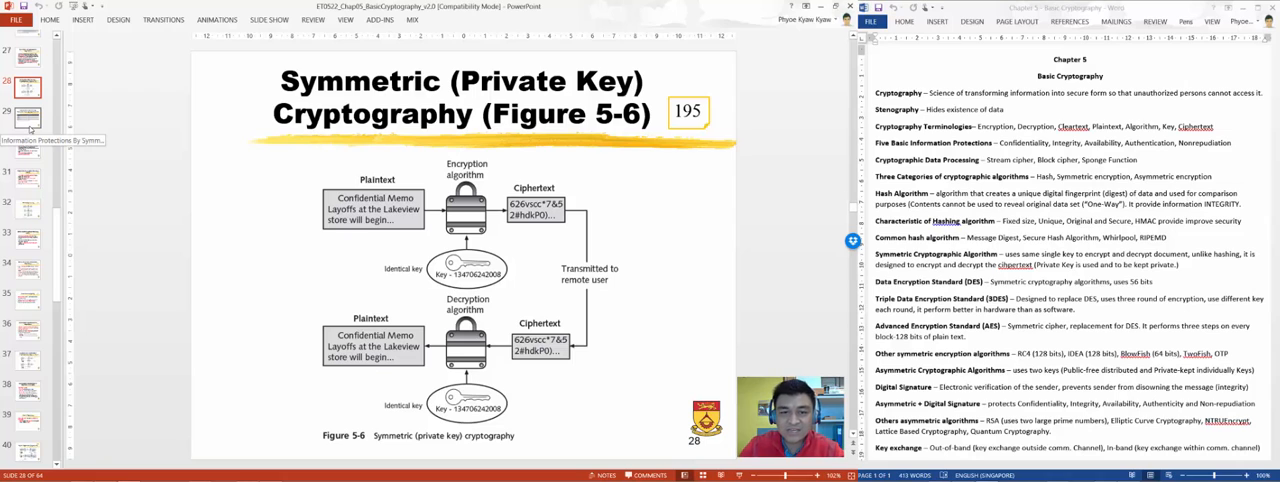
pyautogui.click(27, 117)
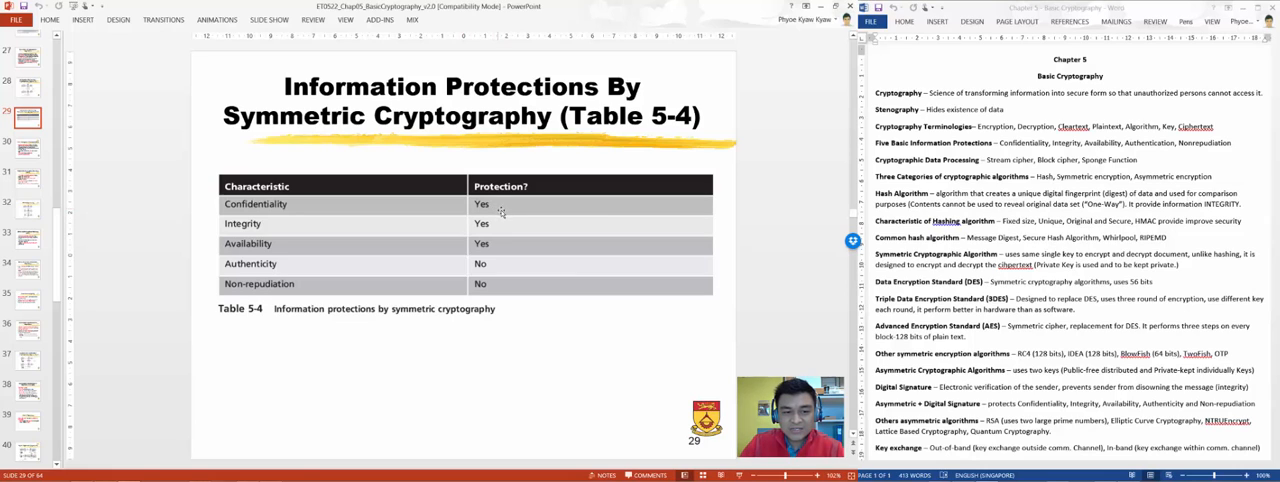
pyautogui.moveTo(499, 249)
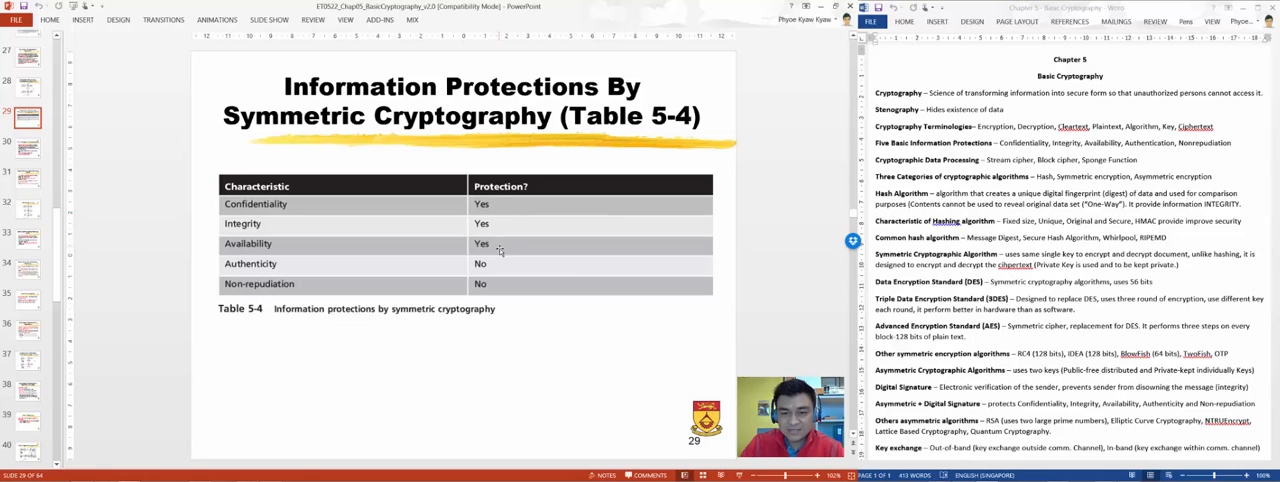
pyautogui.moveTo(331, 257)
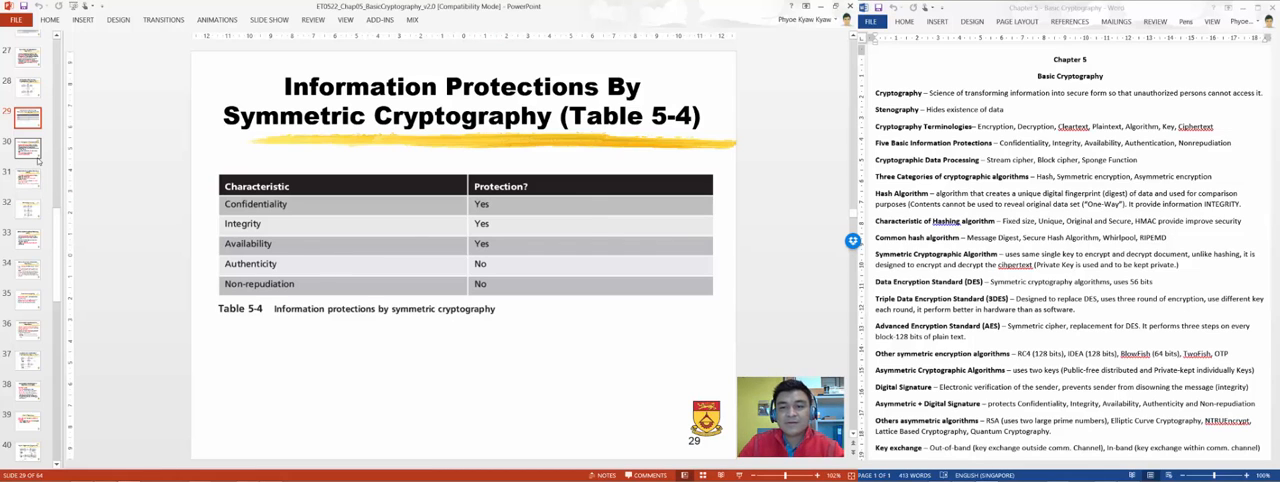
# Advance past the protections table and the 3DES figure to Other Symmetric Encryption Algorithms
pyautogui.click(27, 145)
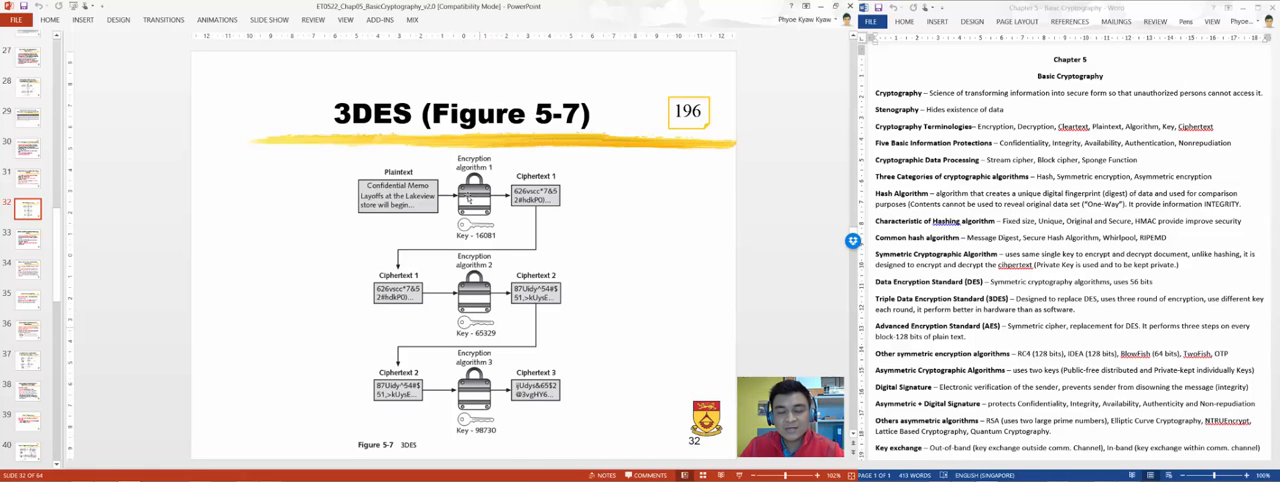
pyautogui.moveTo(500, 152)
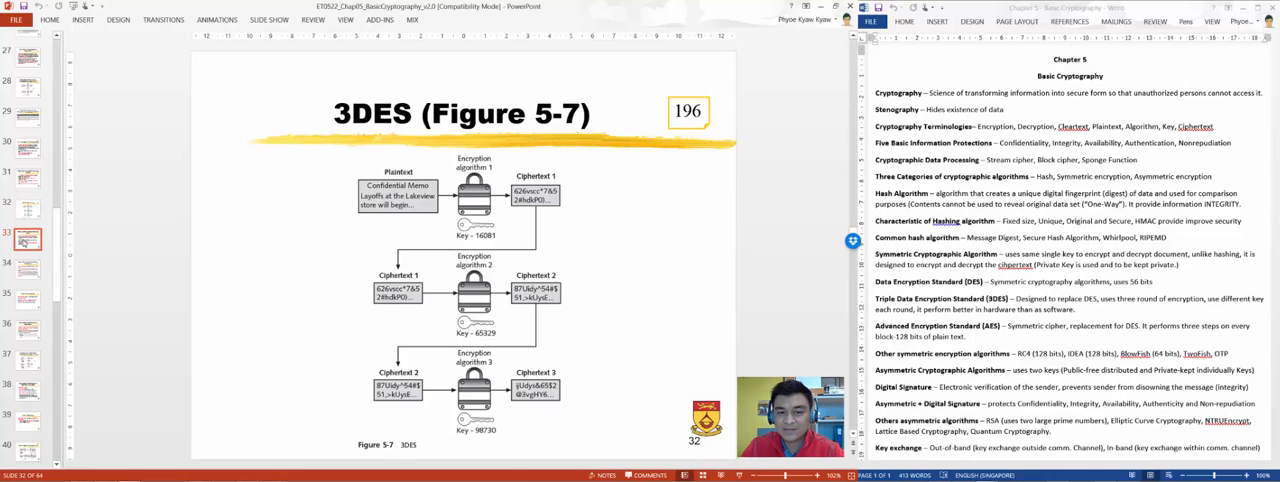
pyautogui.press('right')
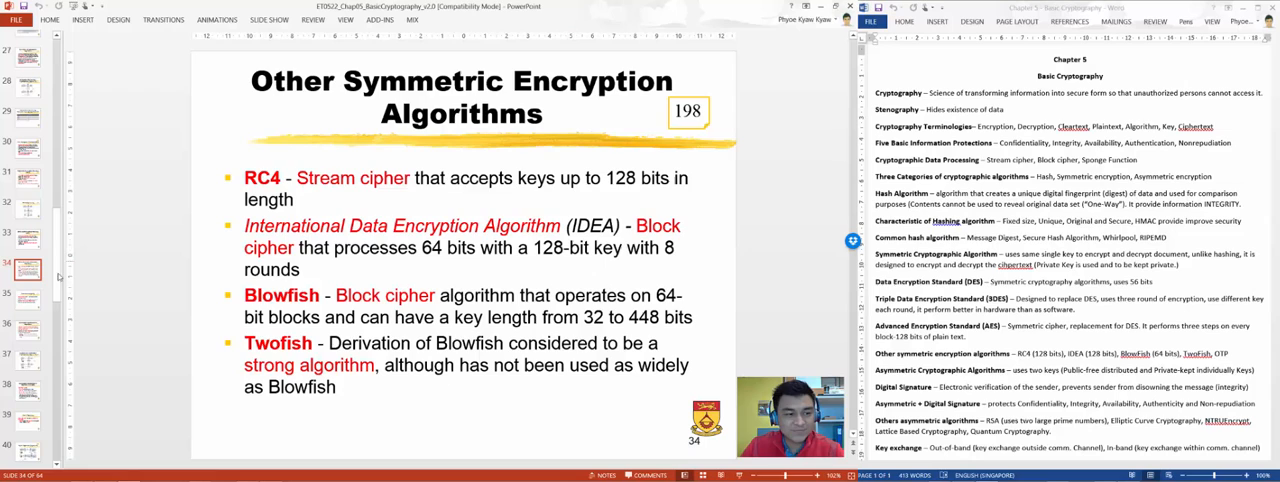
# Show the One-Time Pad slide, then the Asymmetric Cryptographic Algorithms slide
pyautogui.click(27, 298)
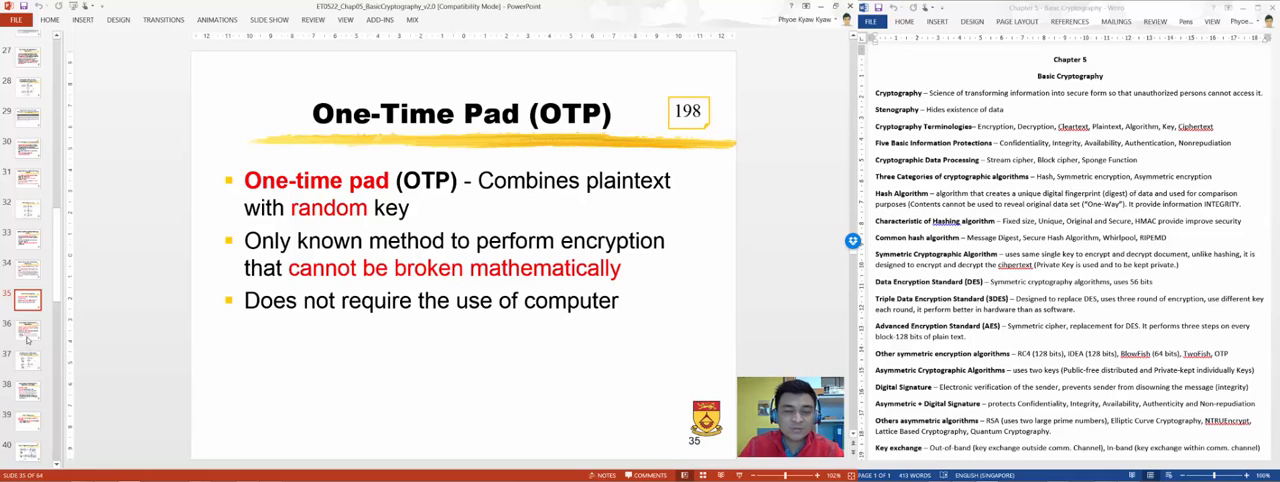
pyautogui.moveTo(28, 335)
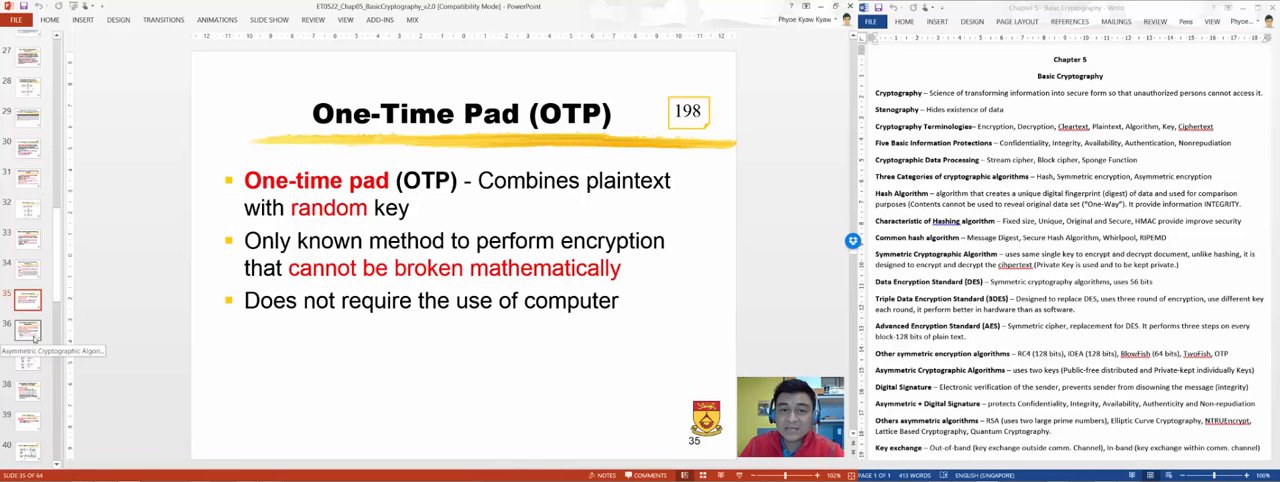
pyautogui.click(27, 326)
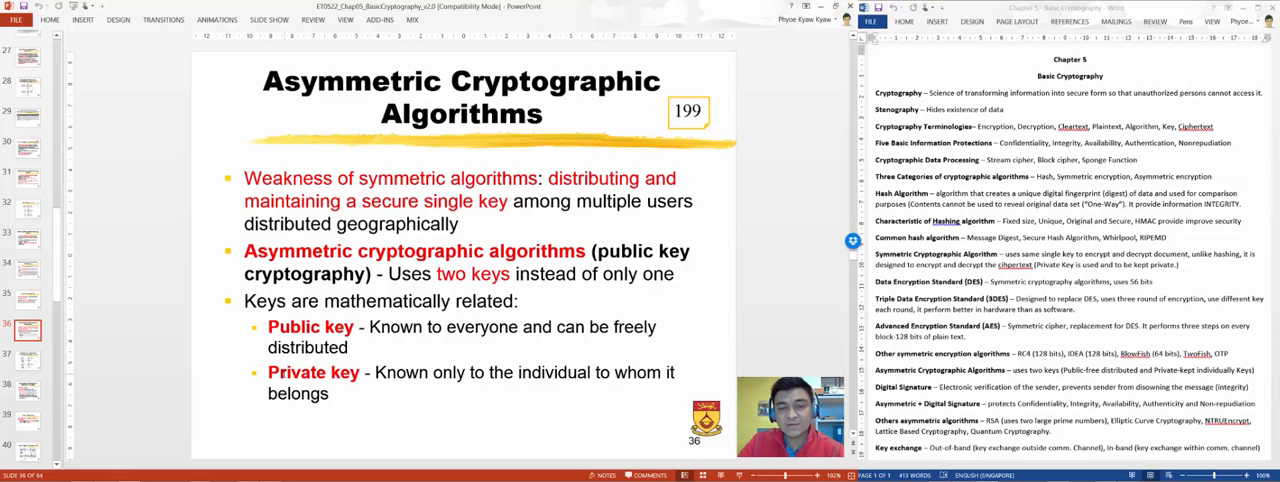
# Show slide 37, the Asymmetric (Public Key) Cryptography Figure 5-8 diagram
pyautogui.click(27, 360)
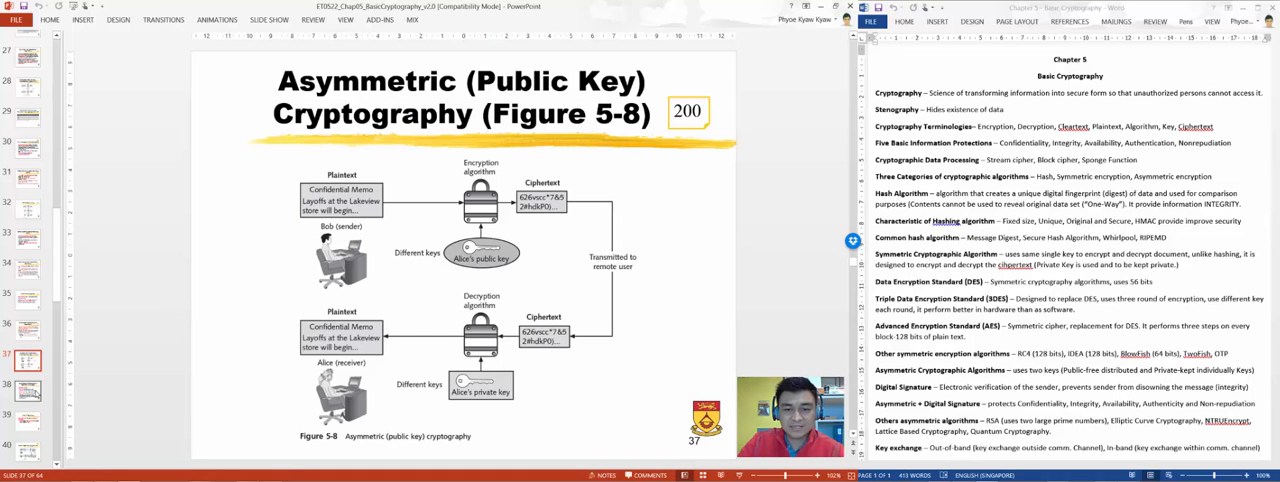
# Show the asymmetric algorithm principles slide, highlight a passage, then move to the next slide
pyautogui.click(27, 388)
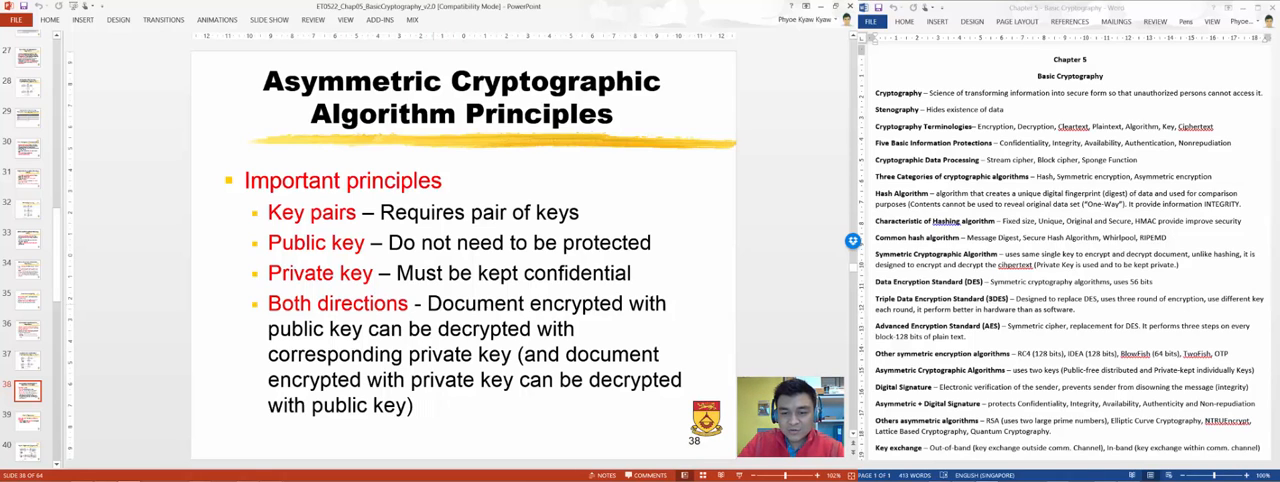
pyautogui.moveTo(425, 303); pyautogui.dragTo(620, 303)
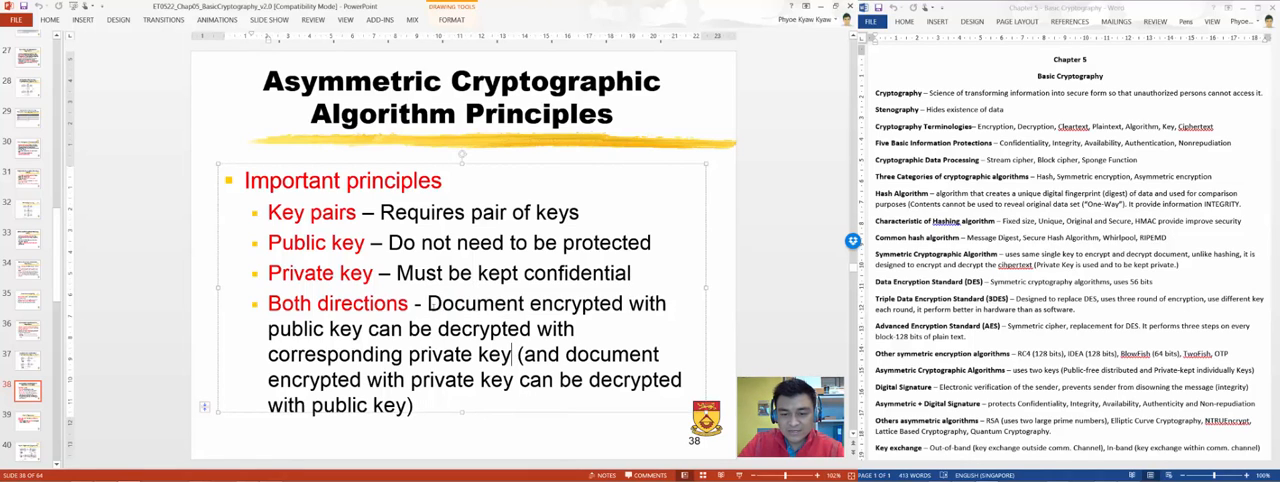
pyautogui.moveTo(428, 303); pyautogui.dragTo(512, 354)
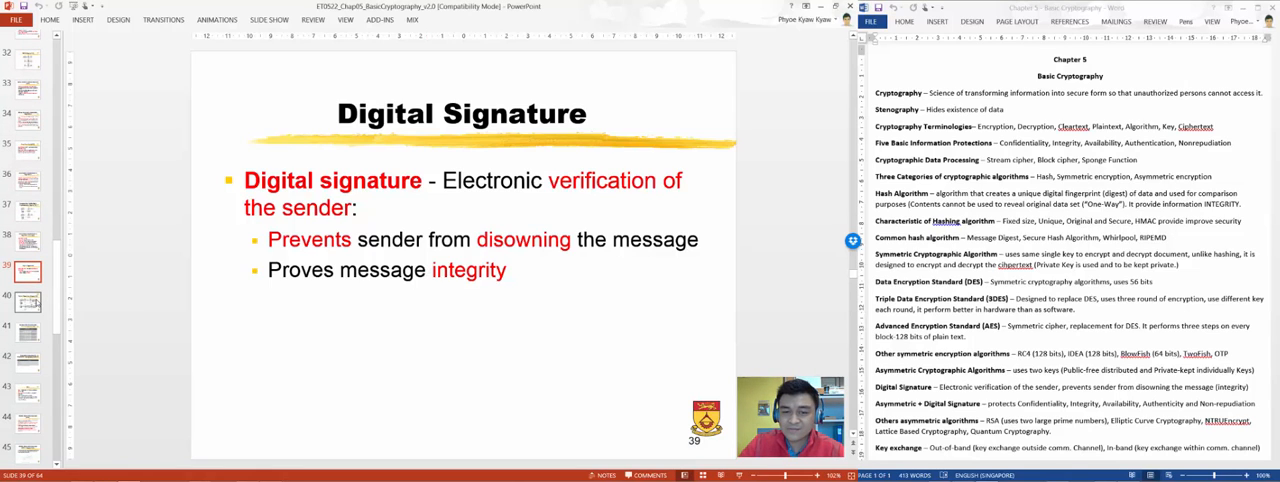
pyautogui.click(28, 300)
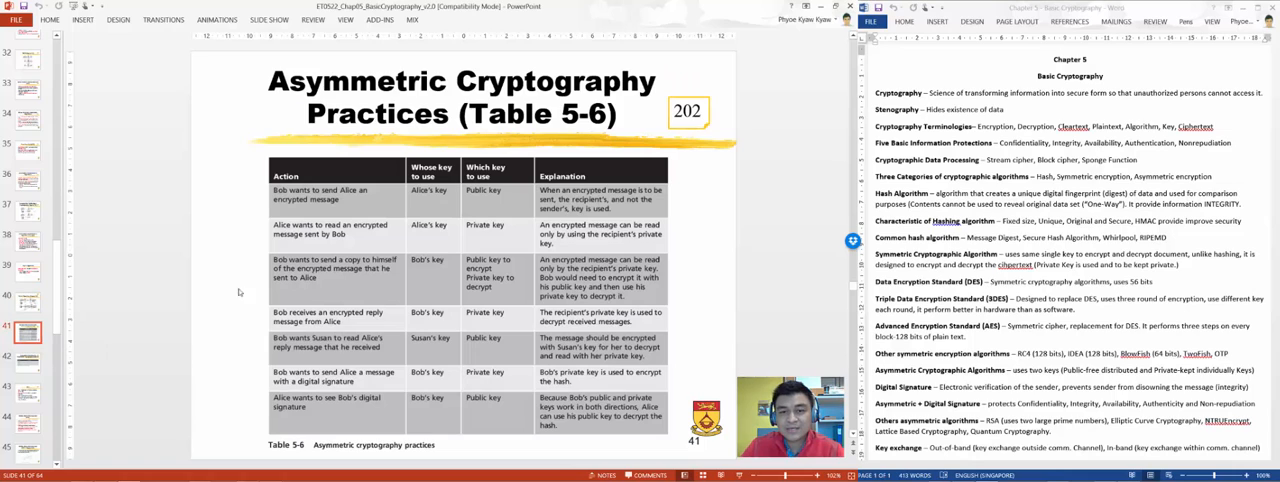
pyautogui.moveTo(463, 164)
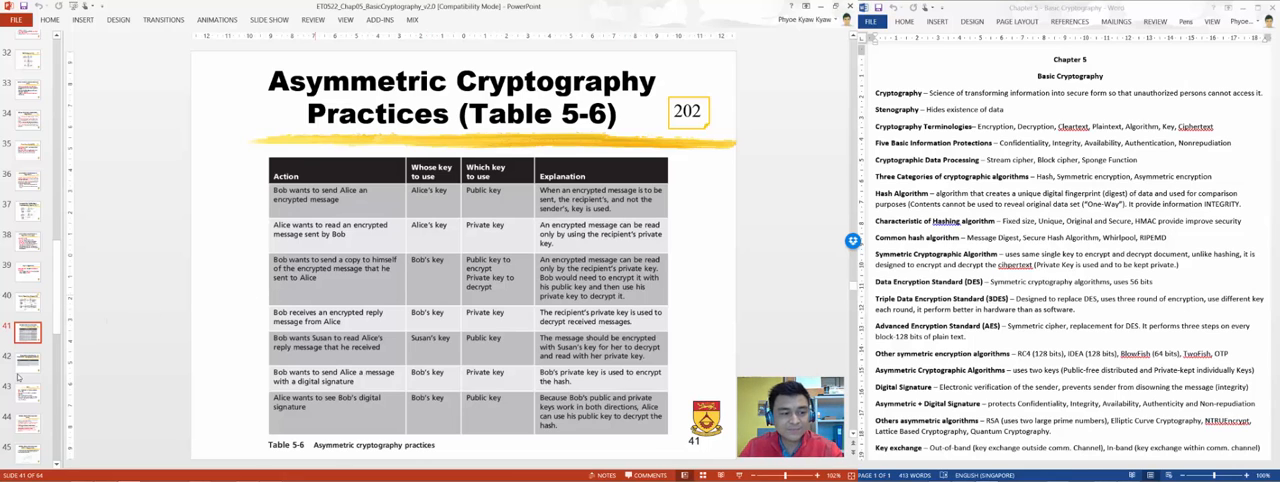
# Show the Table 5-7 information protections slide, then the RSA slide
pyautogui.click(27, 362)
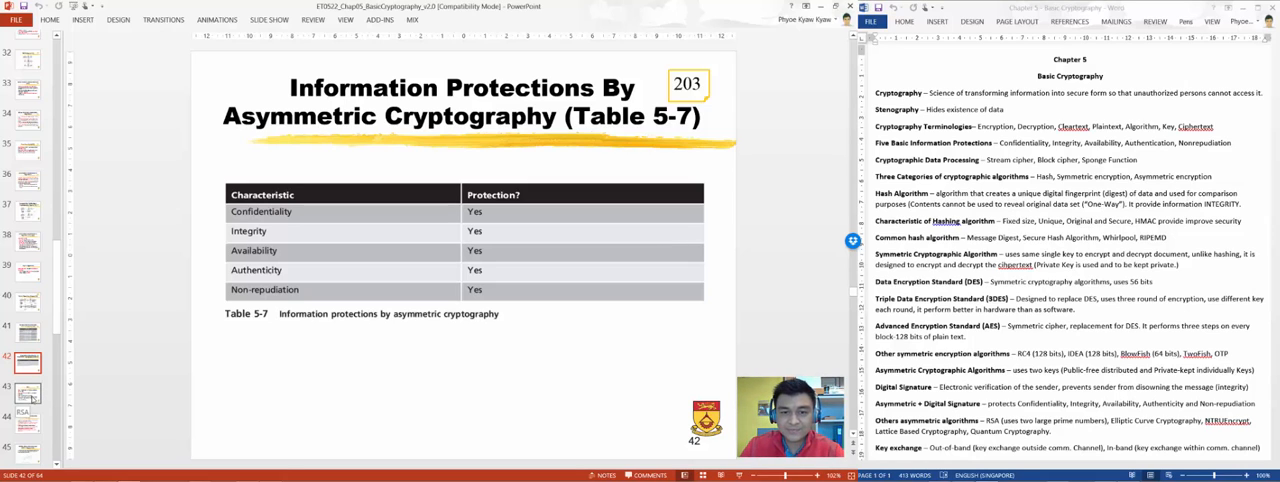
pyautogui.click(27, 395)
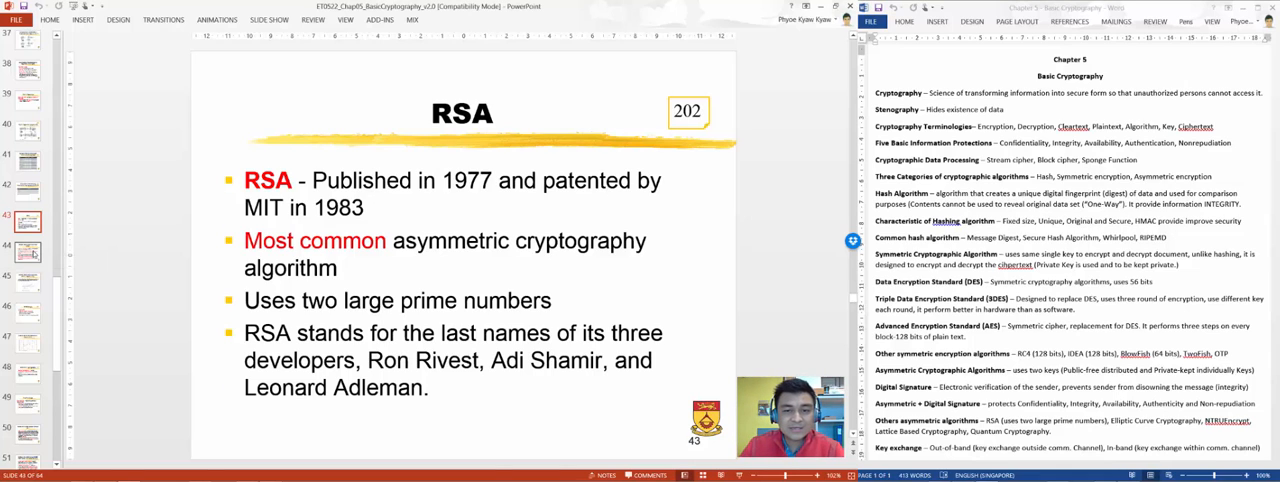
# Advance past RSA toward the NTRUEncrypt slide
pyautogui.click(27, 252)
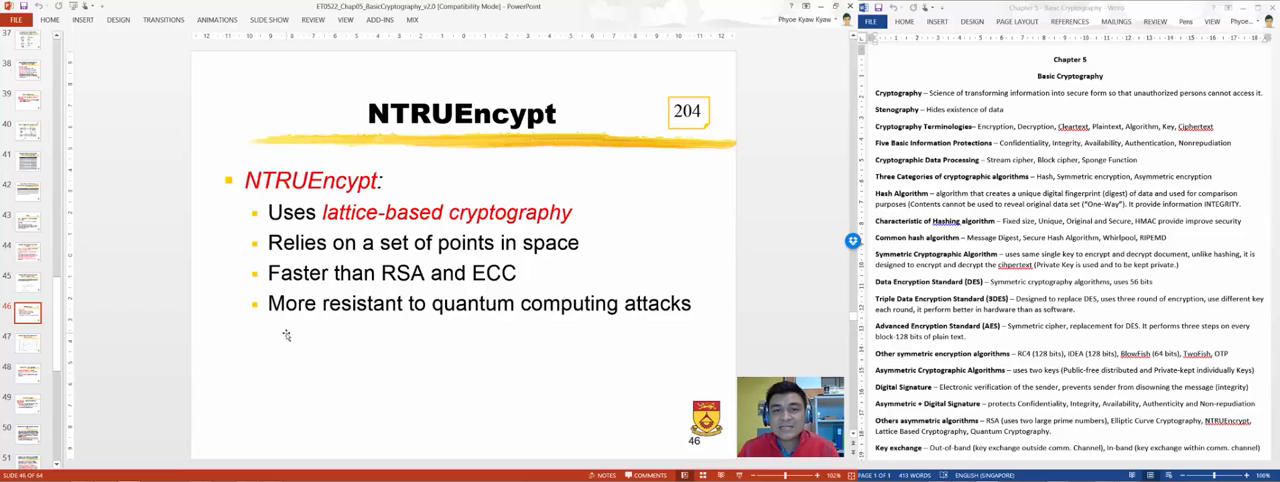
pyautogui.moveTo(283, 327)
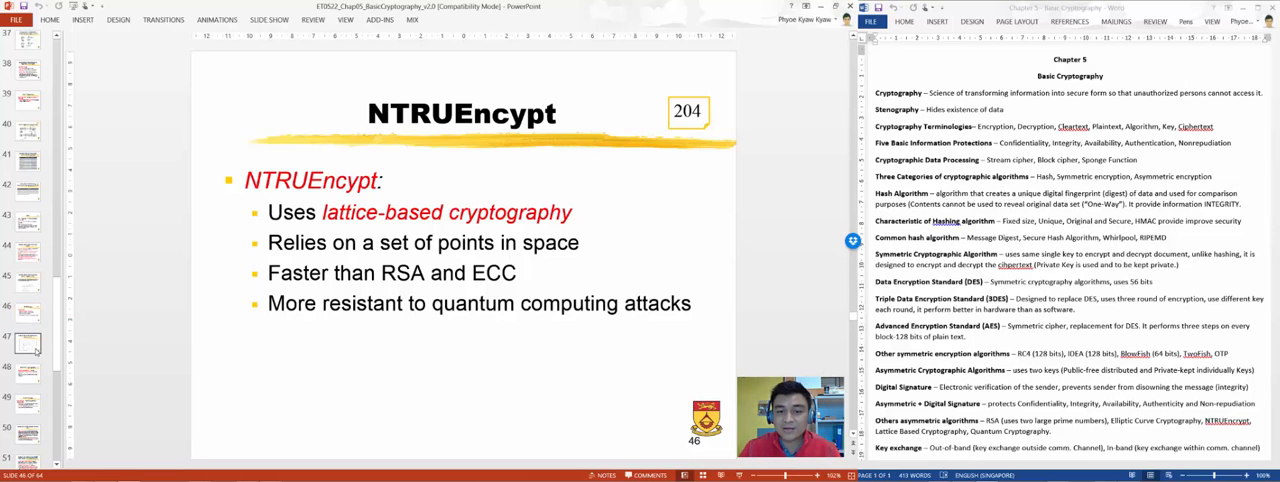
# Show slide 47, the Lattice-Based Cryptography Figure 5-11 diagram
pyautogui.click(28, 343)
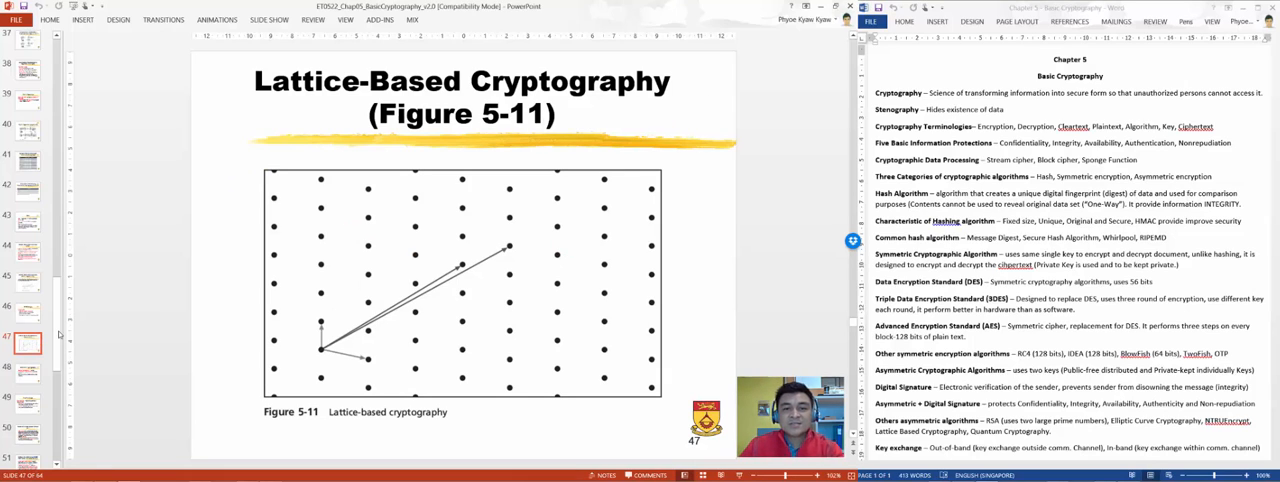
pyautogui.moveTo(565, 188)
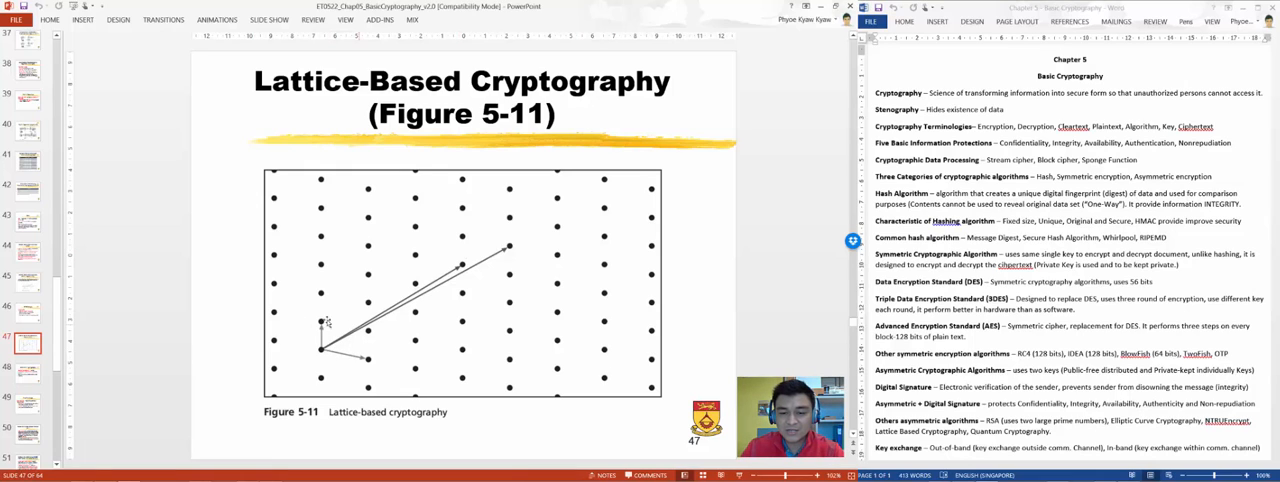
pyautogui.moveTo(398, 285)
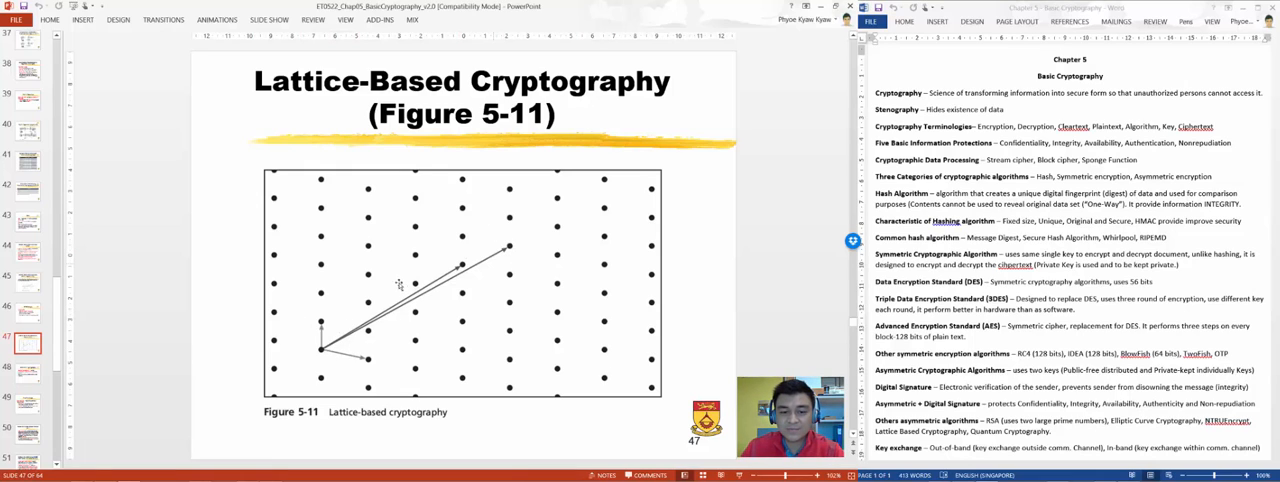
pyautogui.moveTo(415, 363)
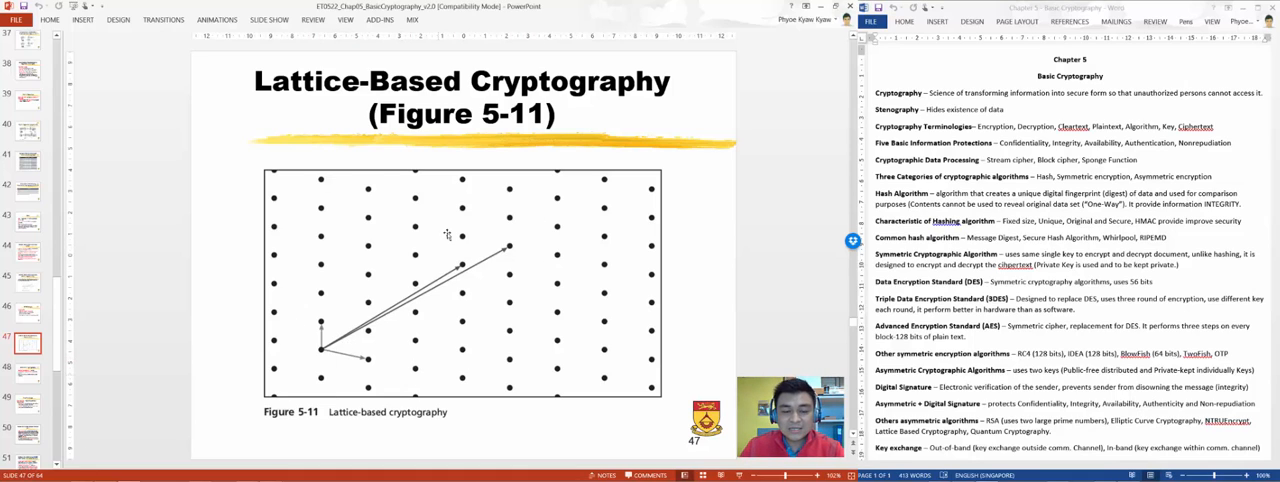
pyautogui.moveTo(519, 261)
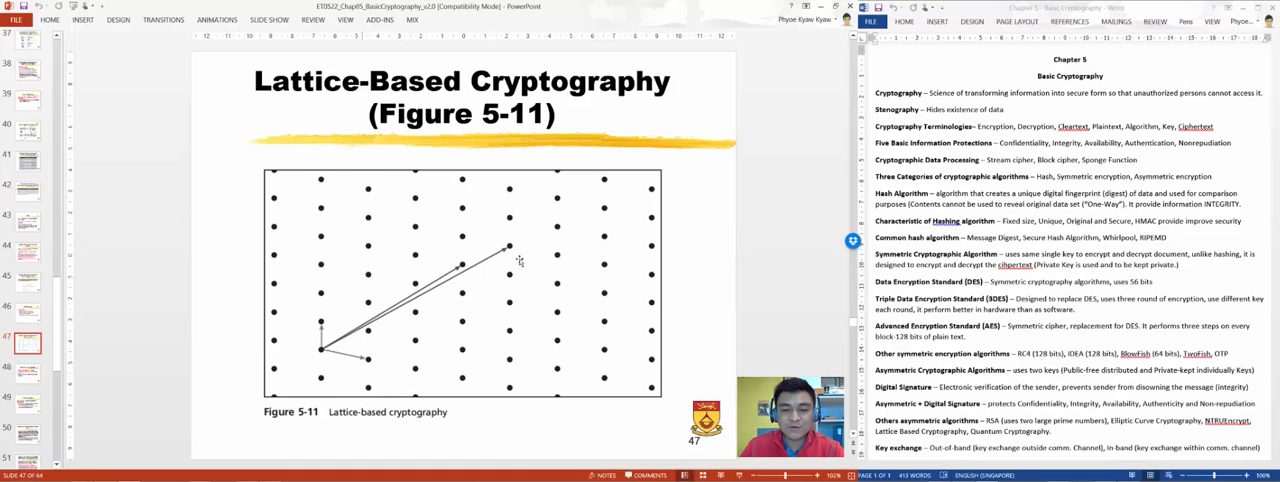
pyautogui.moveTo(497, 245)
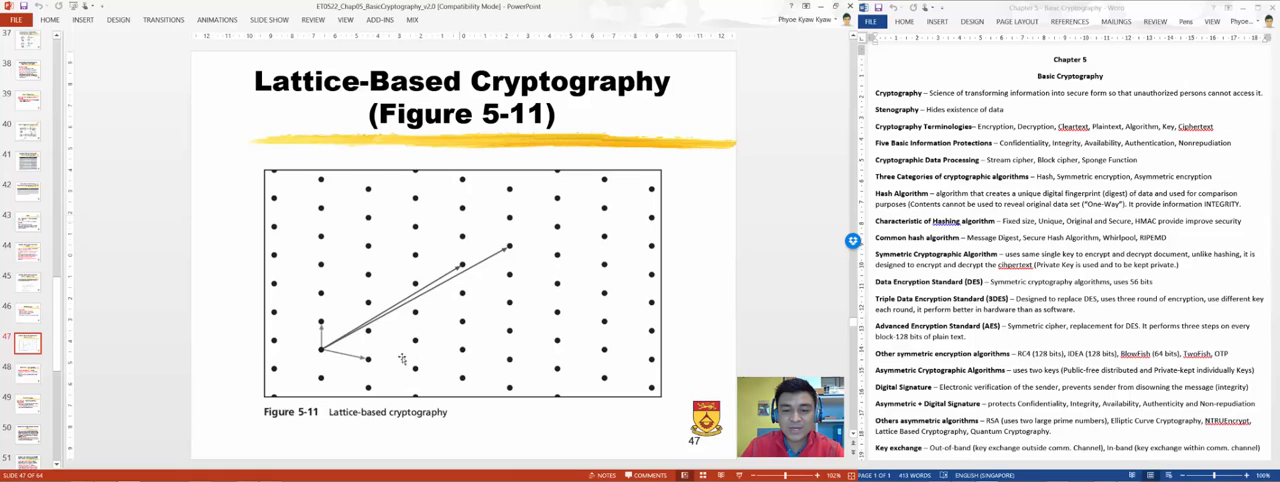
pyautogui.moveTo(345, 305)
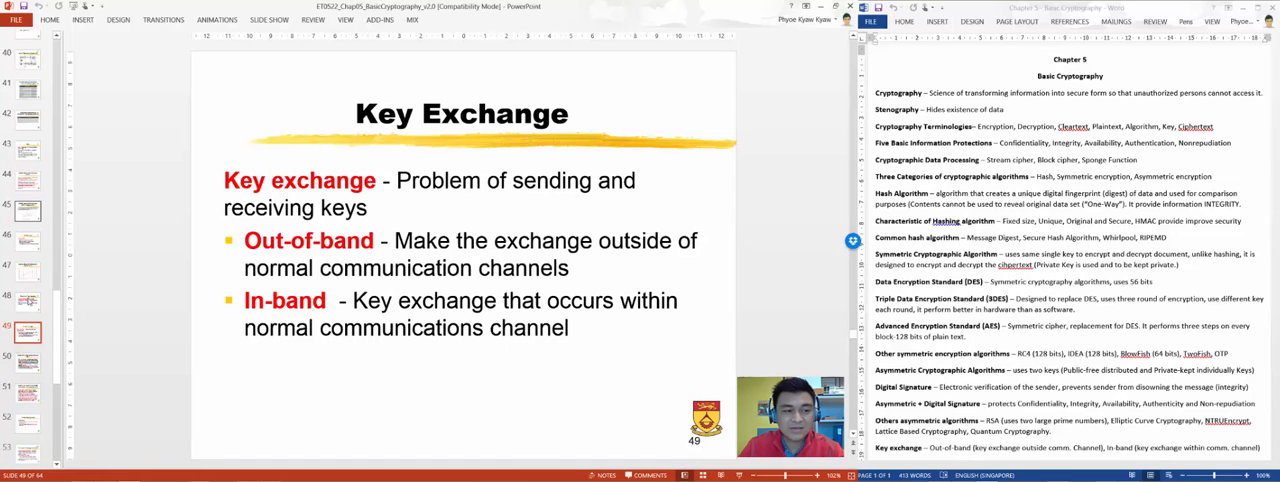
# Step through DH/DHE and ECDH with Perfect Forward Secrecy to the Using Cryptography slide
pyautogui.click(26, 245)
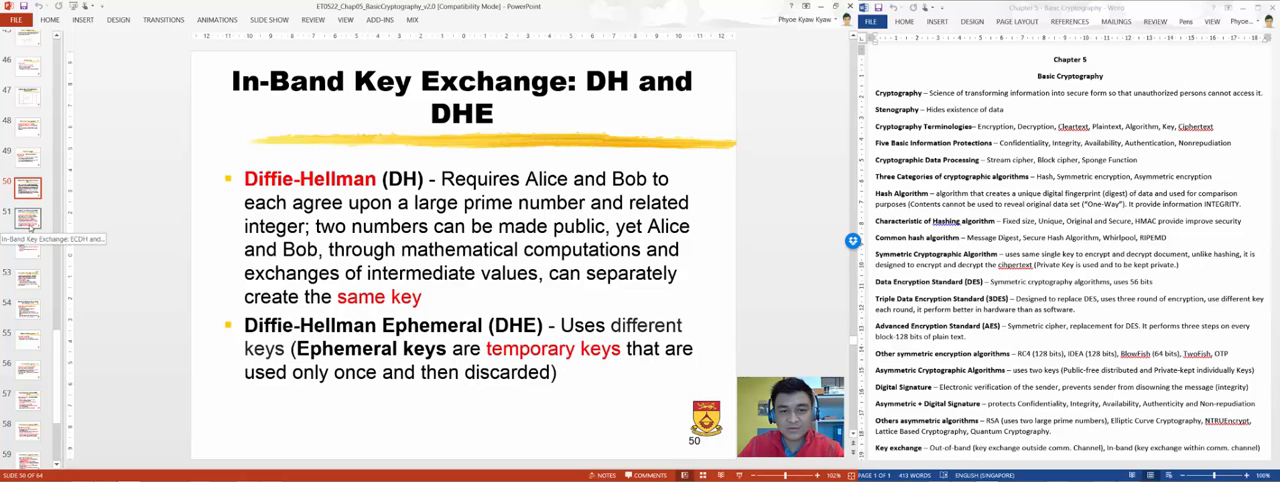
pyautogui.click(28, 215)
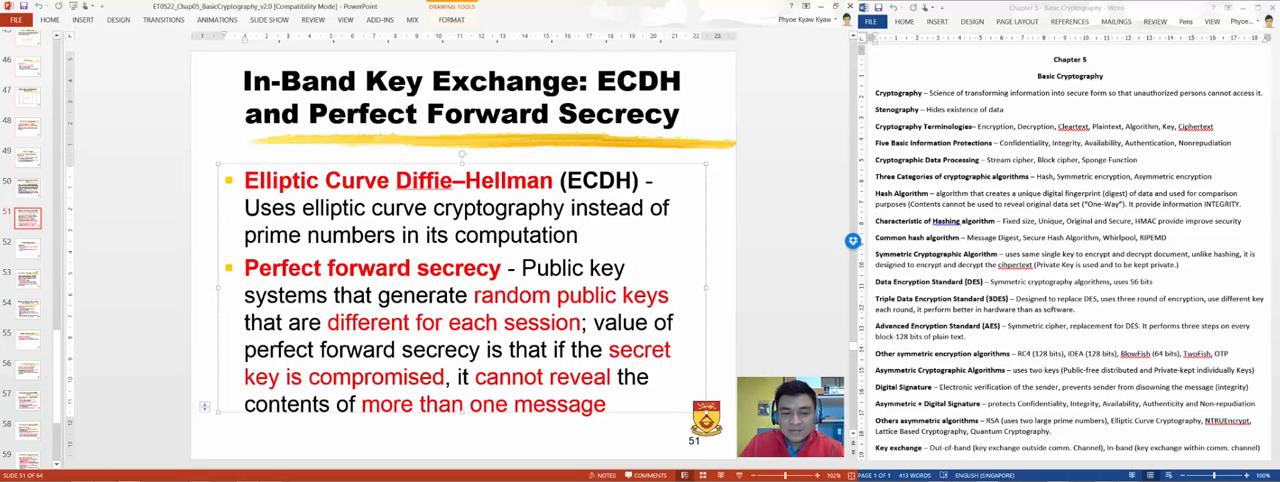
pyautogui.doubleClick(372, 267)
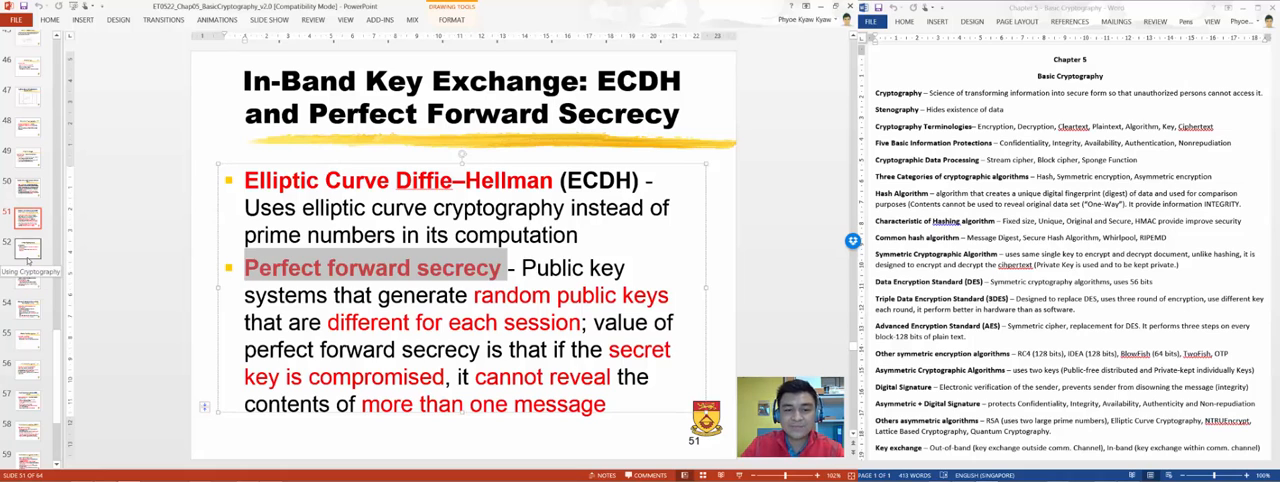
pyautogui.click(27, 248)
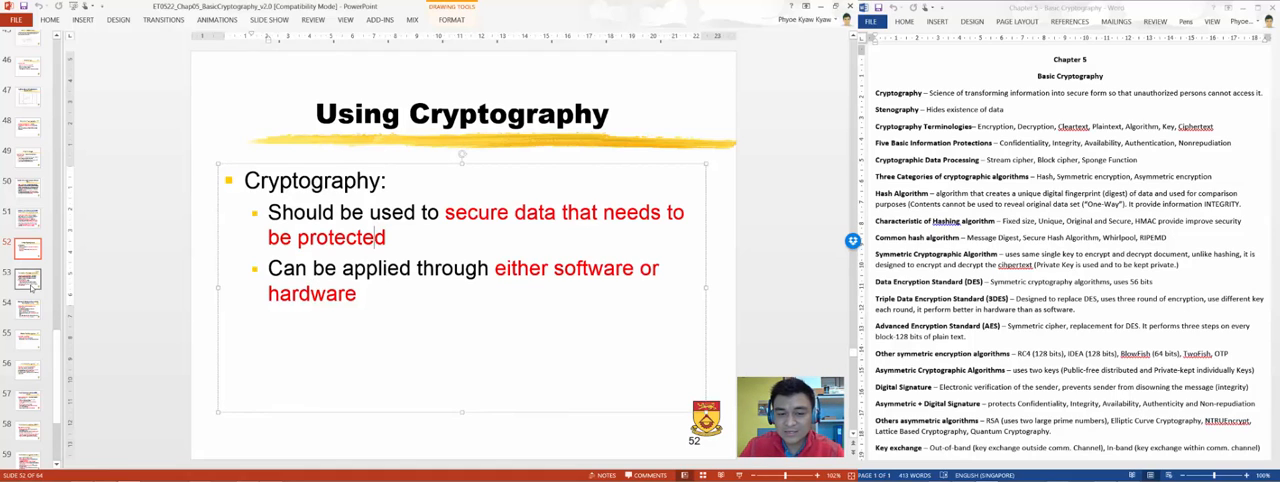
pyautogui.moveTo(30, 282)
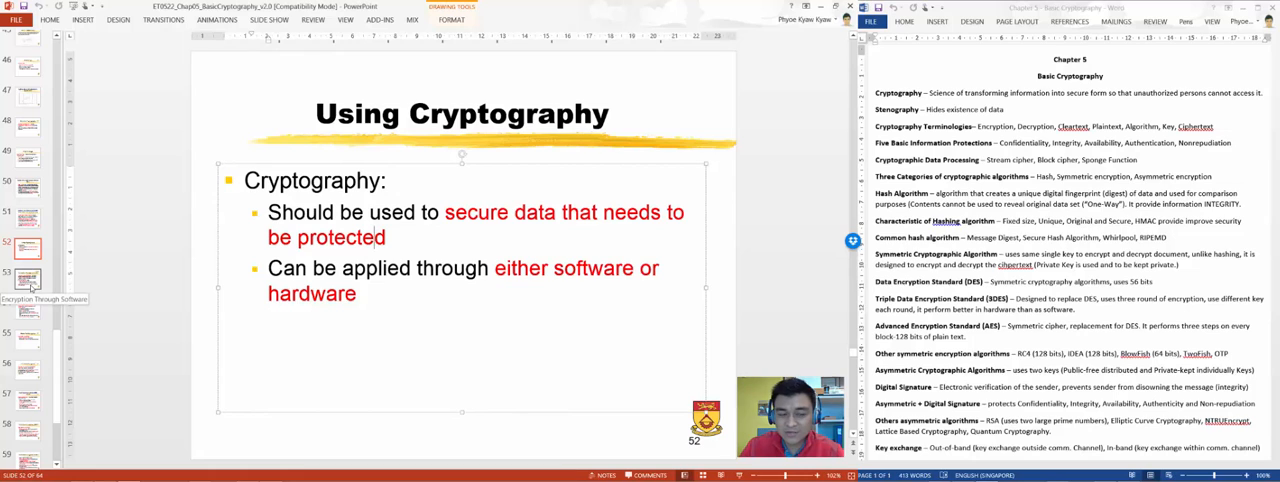
# Step through Encryption Through Software and Windows EFS to the Whole Disk Encryption slide
pyautogui.click(27, 278)
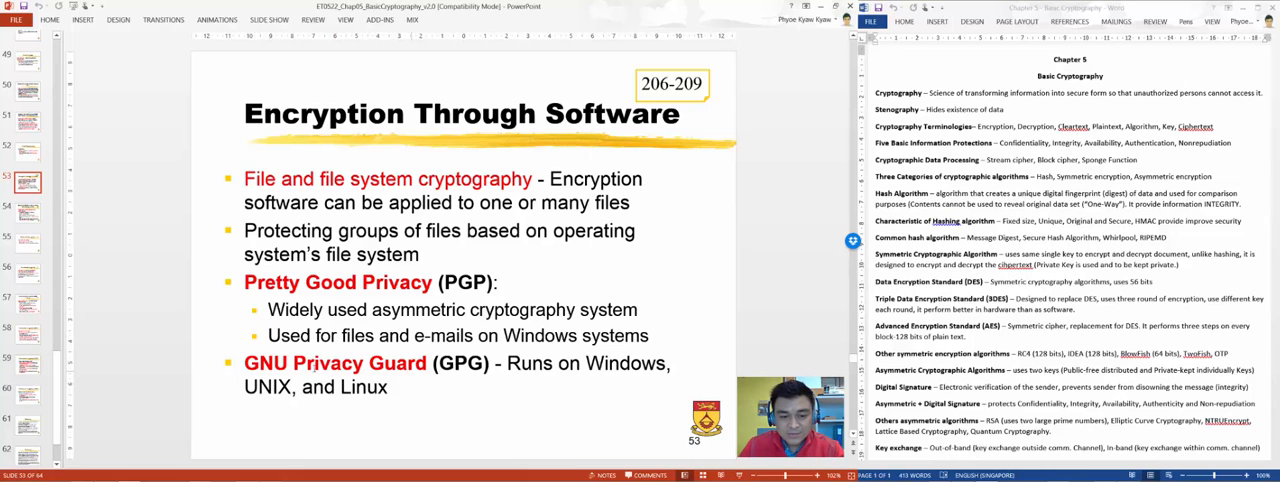
pyautogui.moveTo(73, 255)
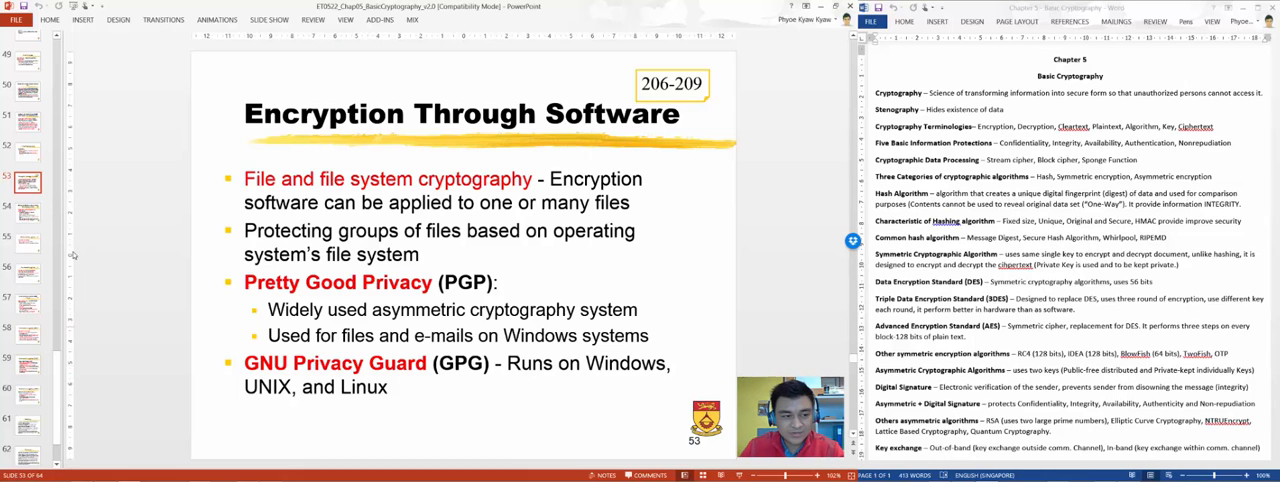
pyautogui.click(27, 210)
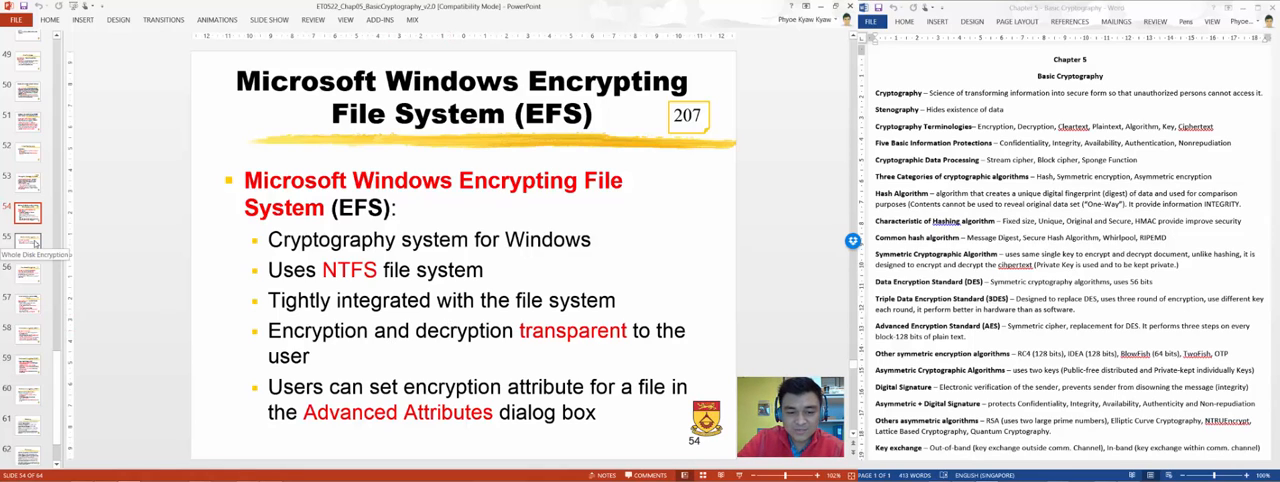
pyautogui.click(27, 242)
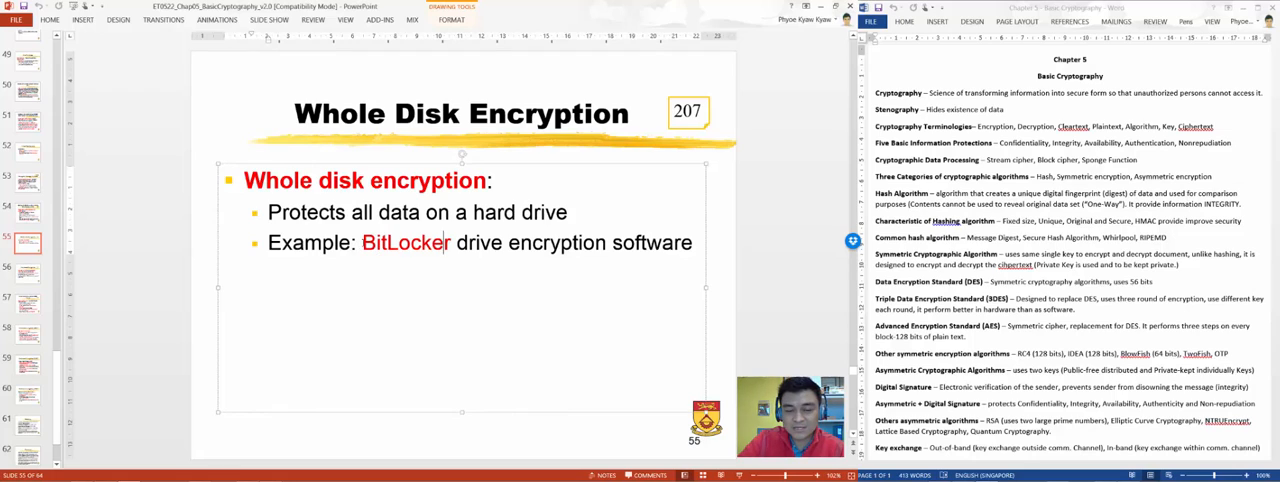
# Highlight BitLocker, then advance through Hardware Encryption to the Hardware Encryption: HDD slide
pyautogui.doubleClick(378, 243)
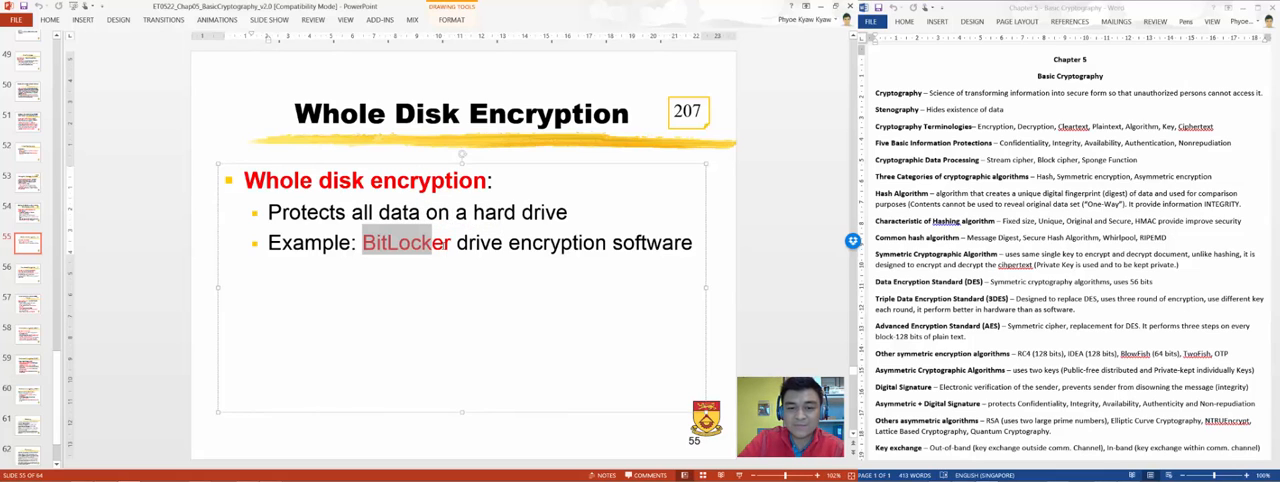
pyautogui.click(27, 273)
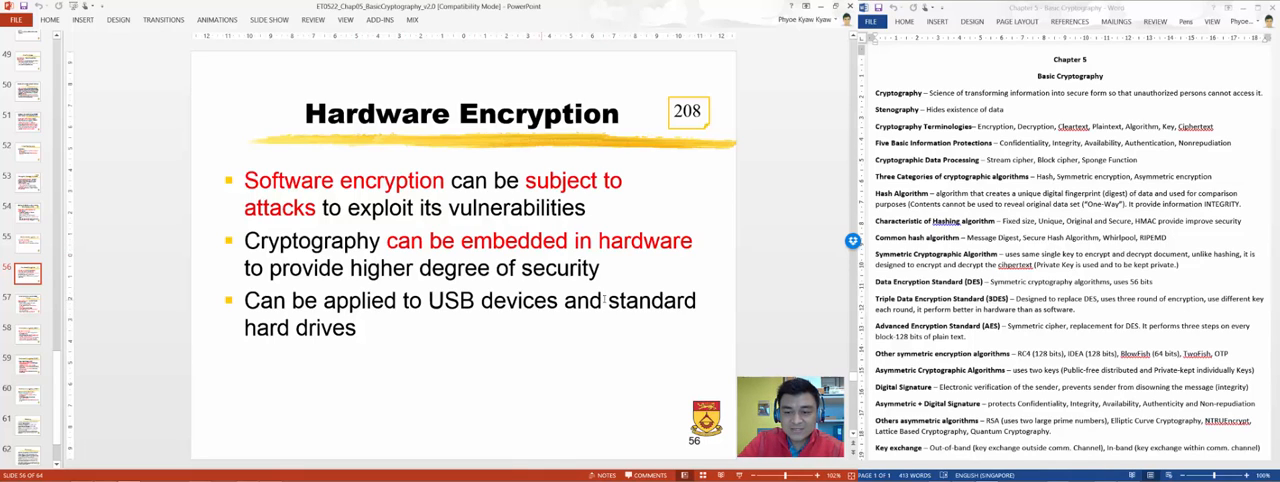
pyautogui.click(26, 299)
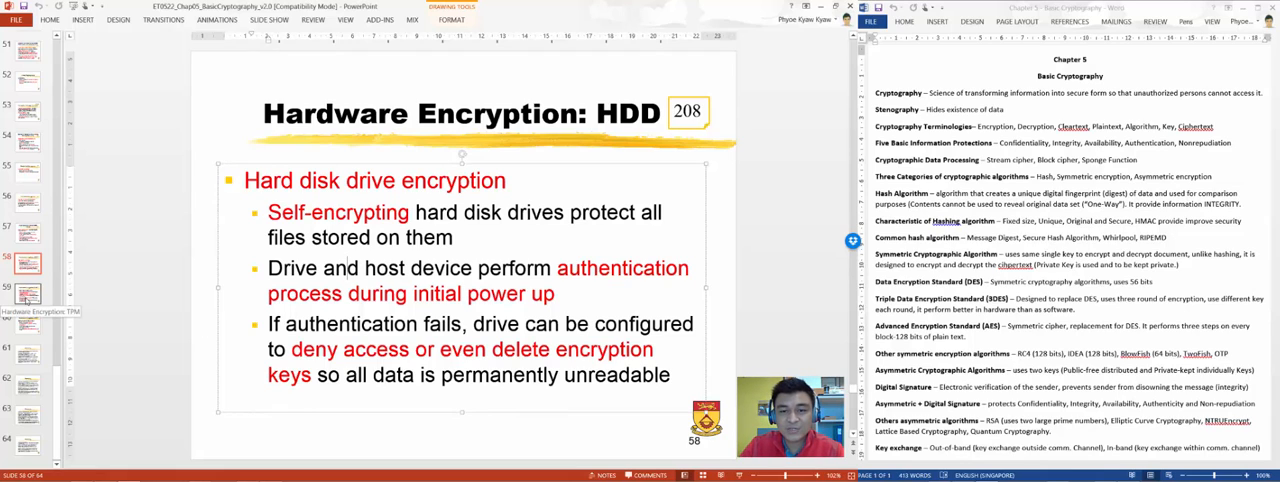
# Advance from the Hardware Encryption: TPM slide to slide 60, Hardware Encryption: HSM
pyautogui.click(27, 293)
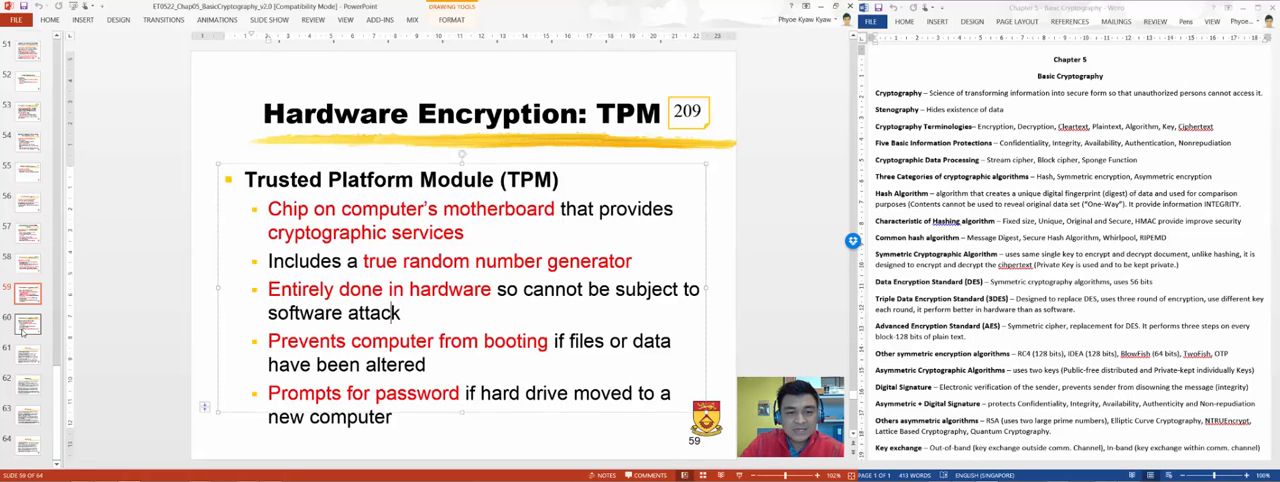
pyautogui.click(27, 320)
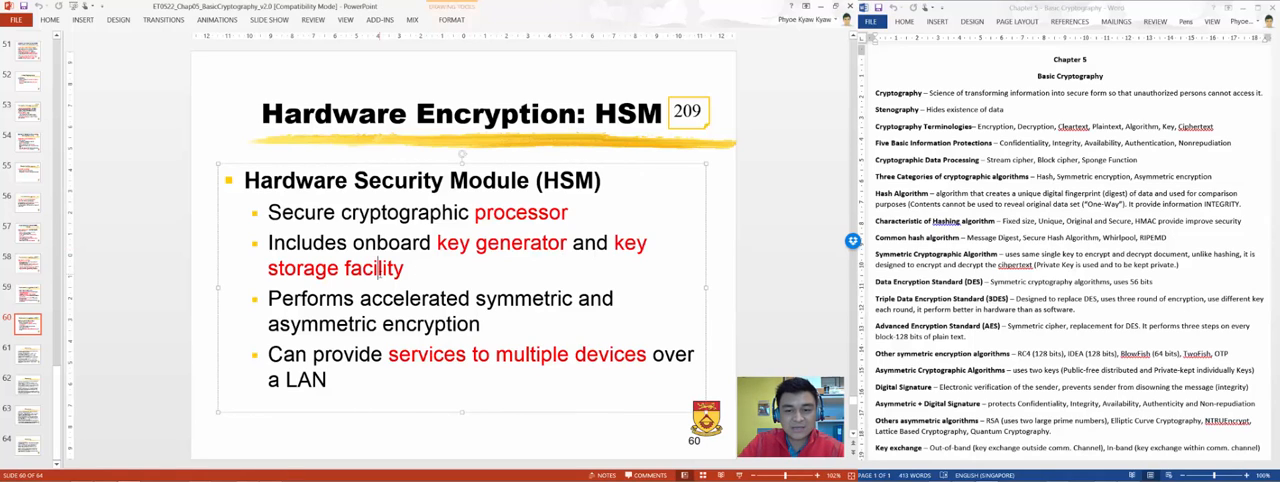
# Highlight 'facility' and 'processor' on the HSM slide, then advance to slide 61, Summary
pyautogui.doubleClick(373, 268)
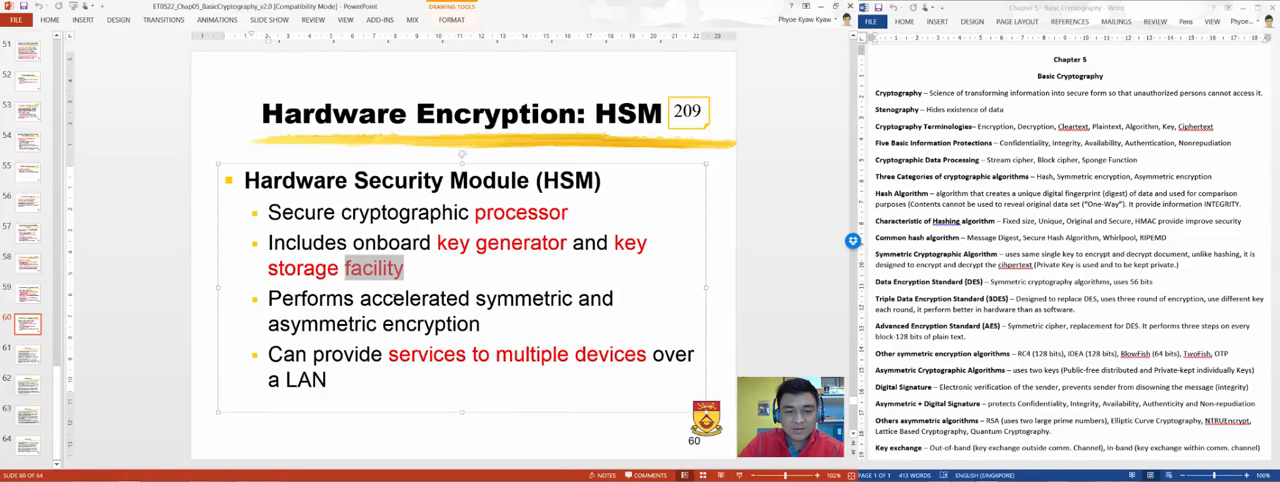
pyautogui.doubleClick(520, 212)
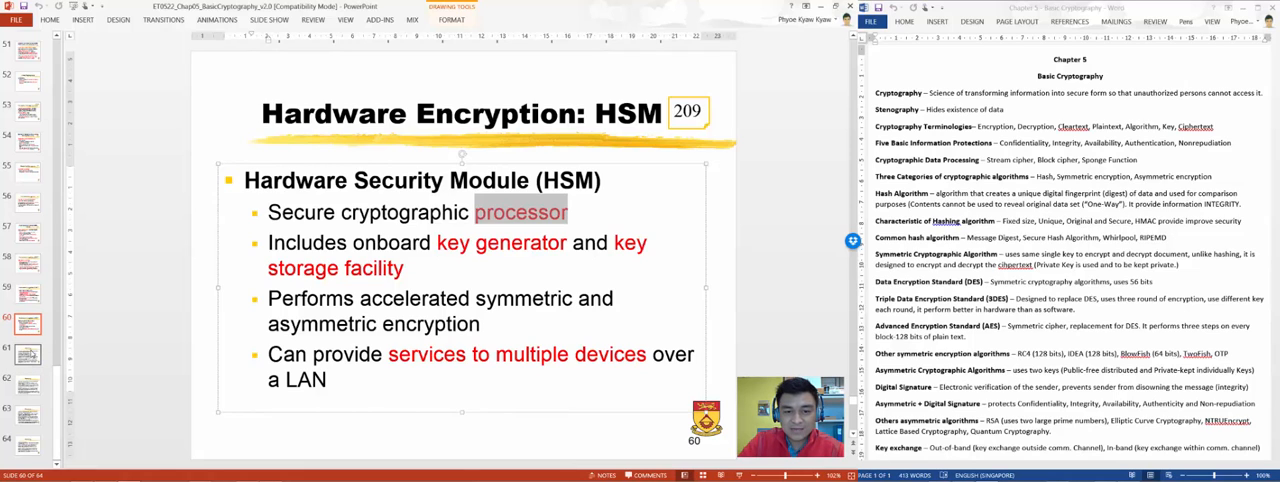
pyautogui.click(27, 352)
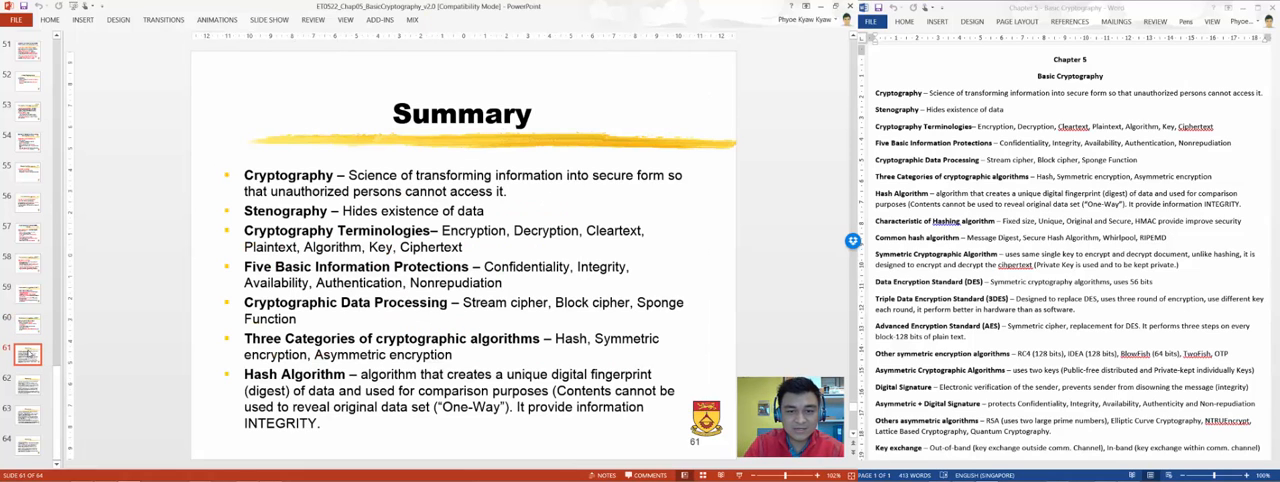